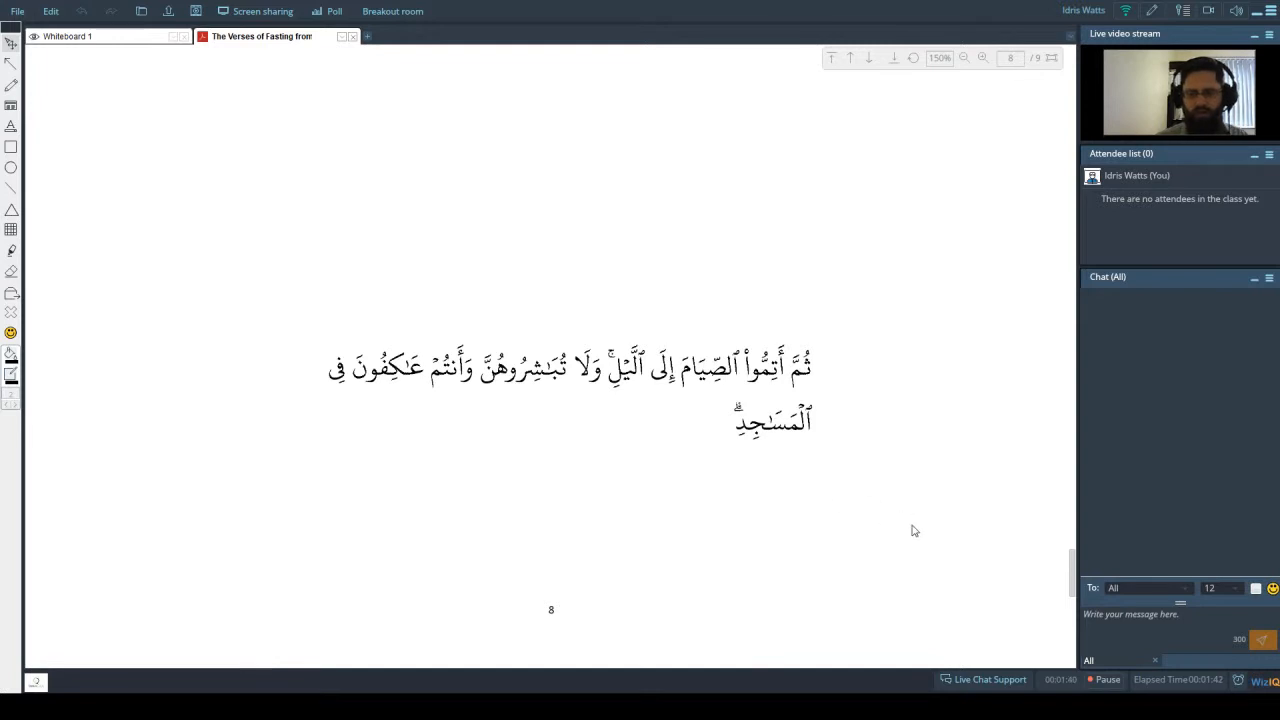
- Scroll through the fasting slides until page 8's verse is at the top and page 9 begins
{"action": "scroll", "scroll_direction": "up", "scroll_amount": 3}
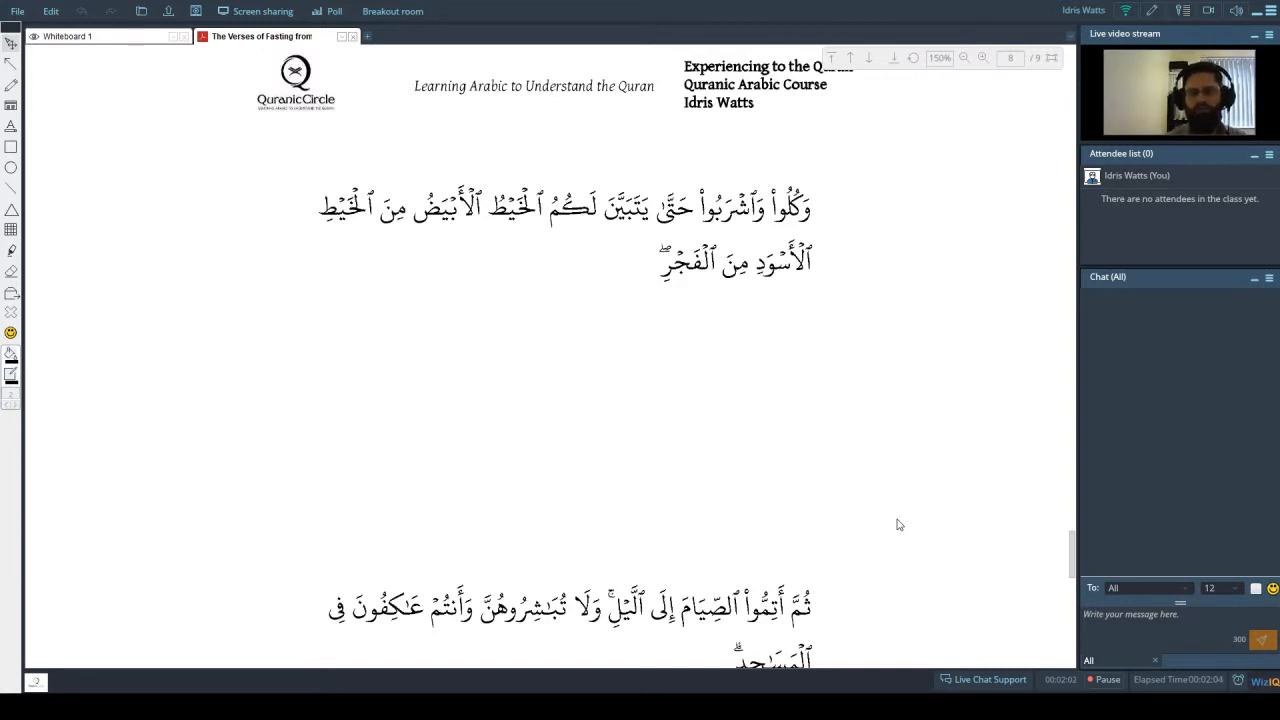
{"action": "scroll", "scroll_direction": "down", "scroll_amount": 3}
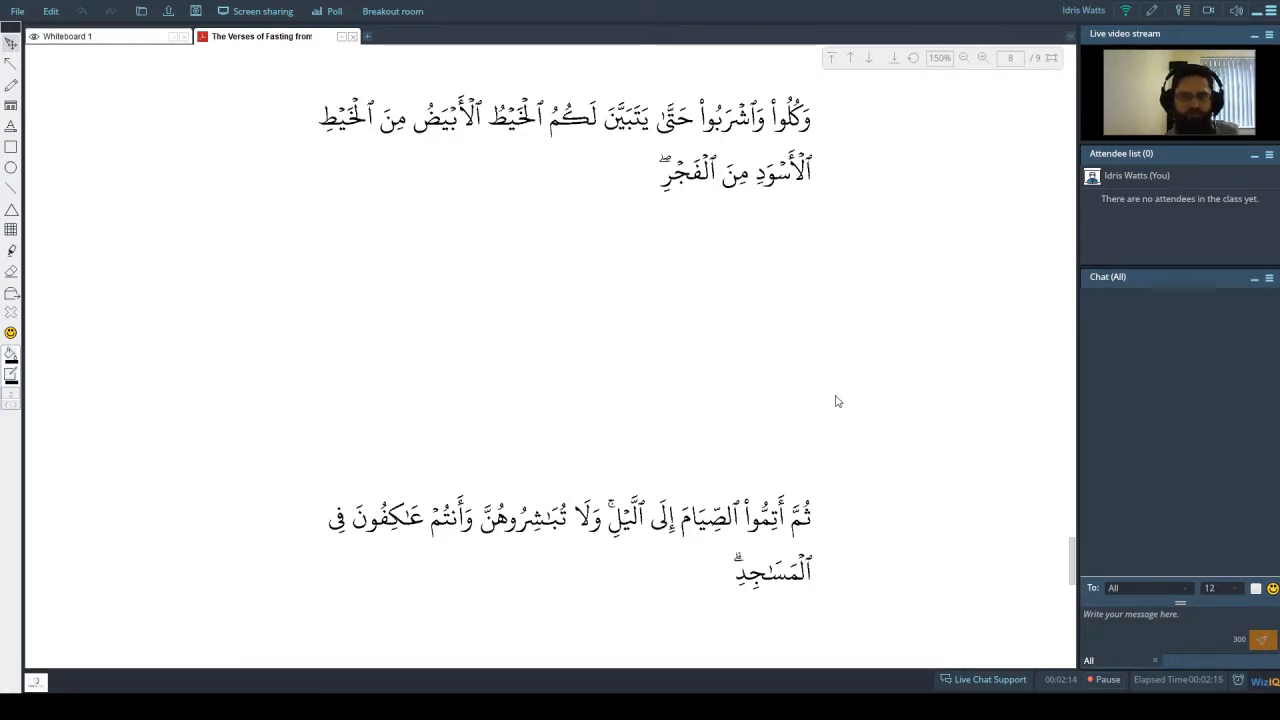
{"action": "scroll", "scroll_direction": "down", "scroll_amount": 3}
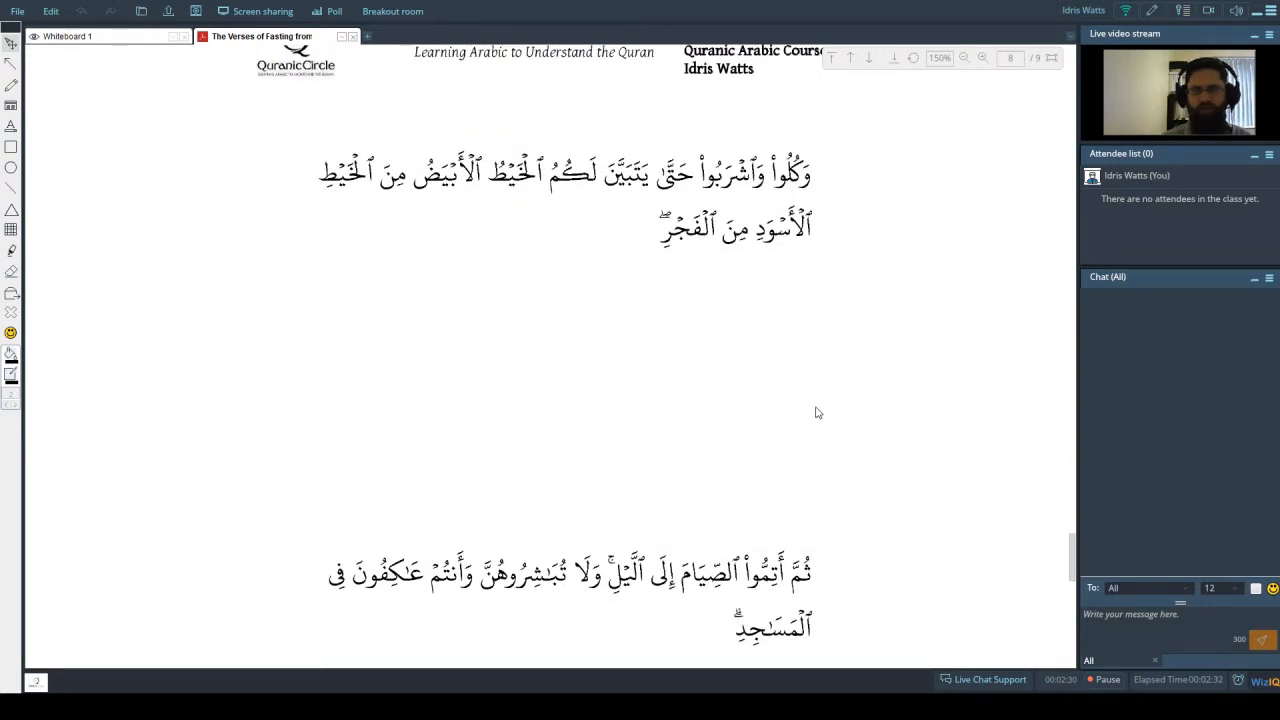
{"action": "scroll", "scroll_direction": "down", "scroll_amount": 3}
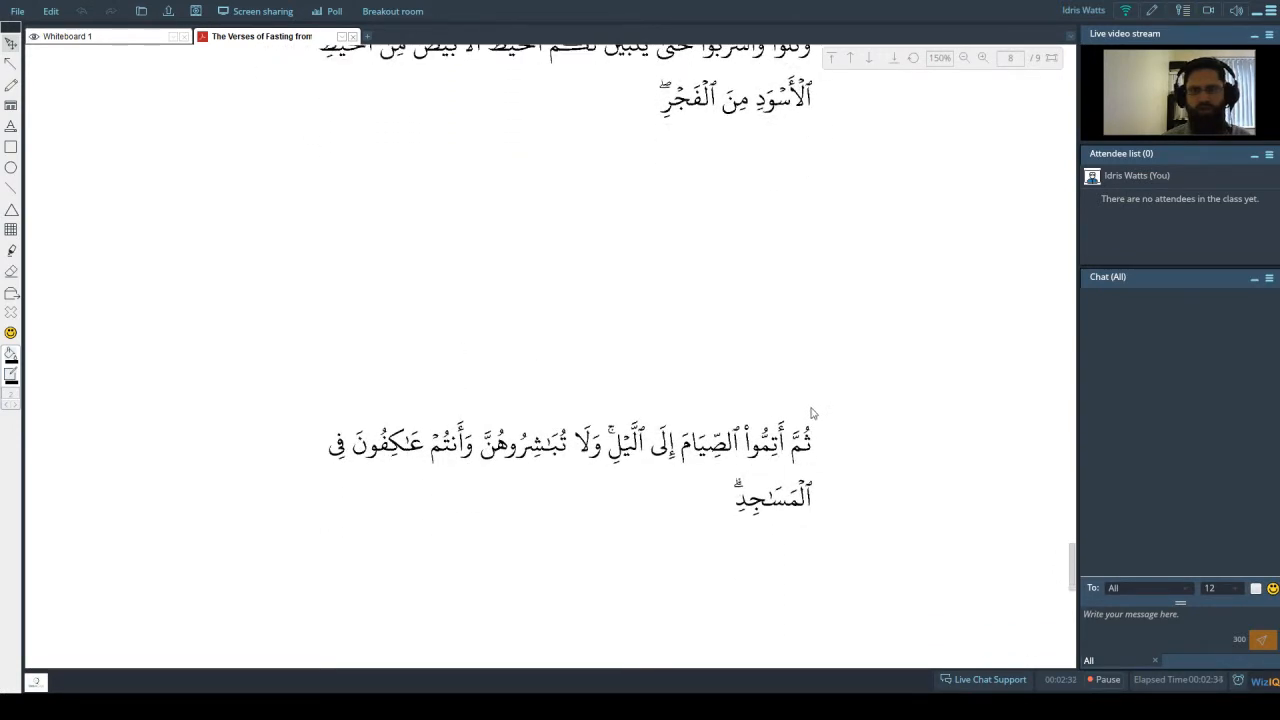
{"action": "scroll", "scroll_direction": "down", "scroll_amount": 3}
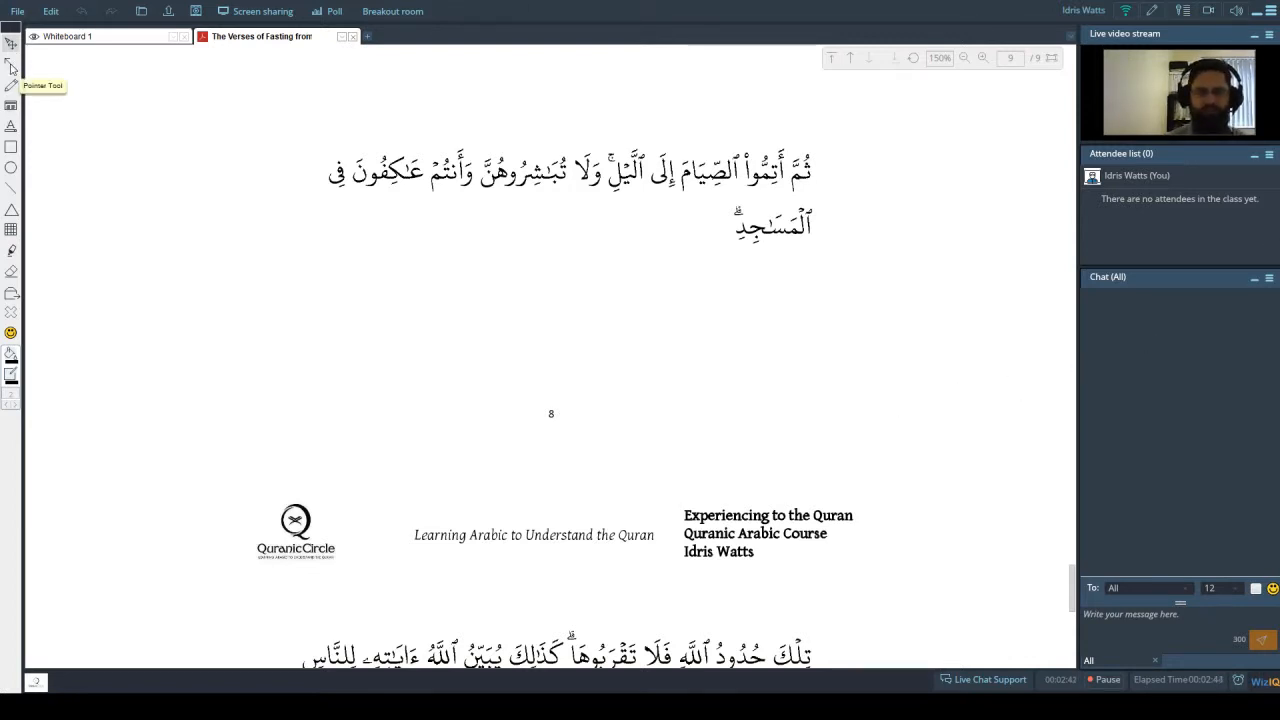
{"action": "mouse_move", "coordinate": [34, 96]}
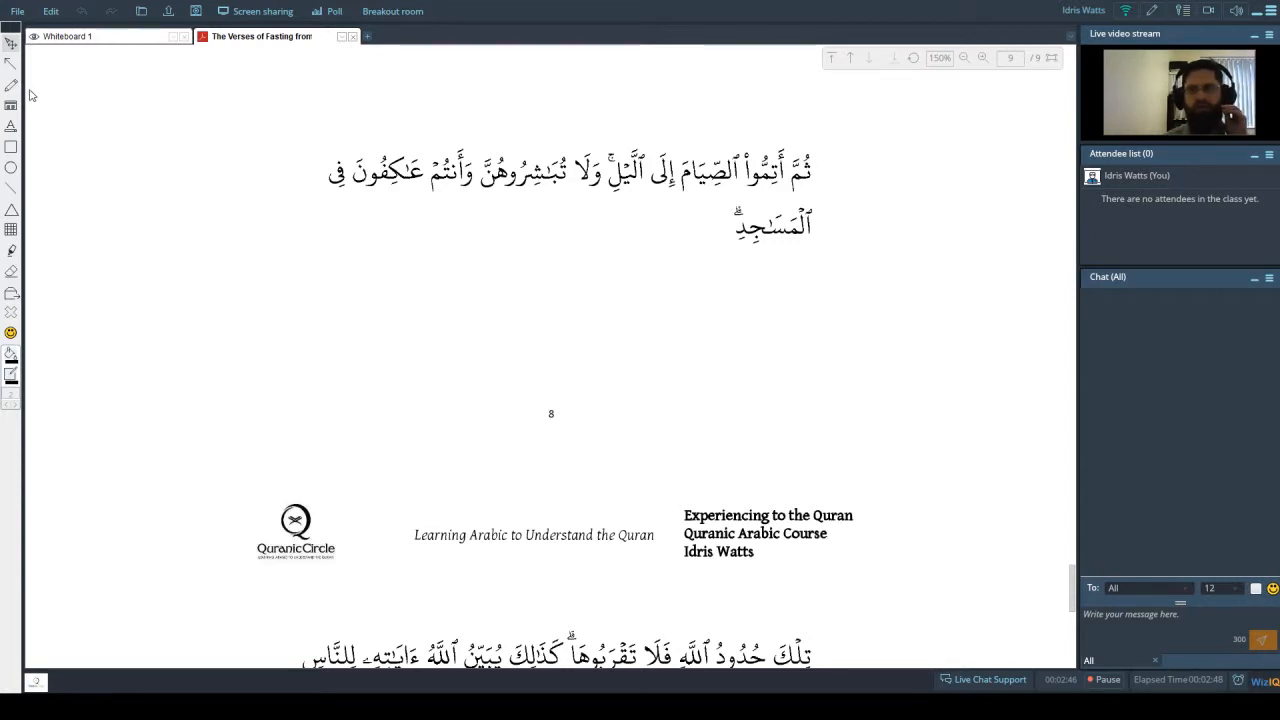
{"action": "mouse_move", "coordinate": [52, 110]}
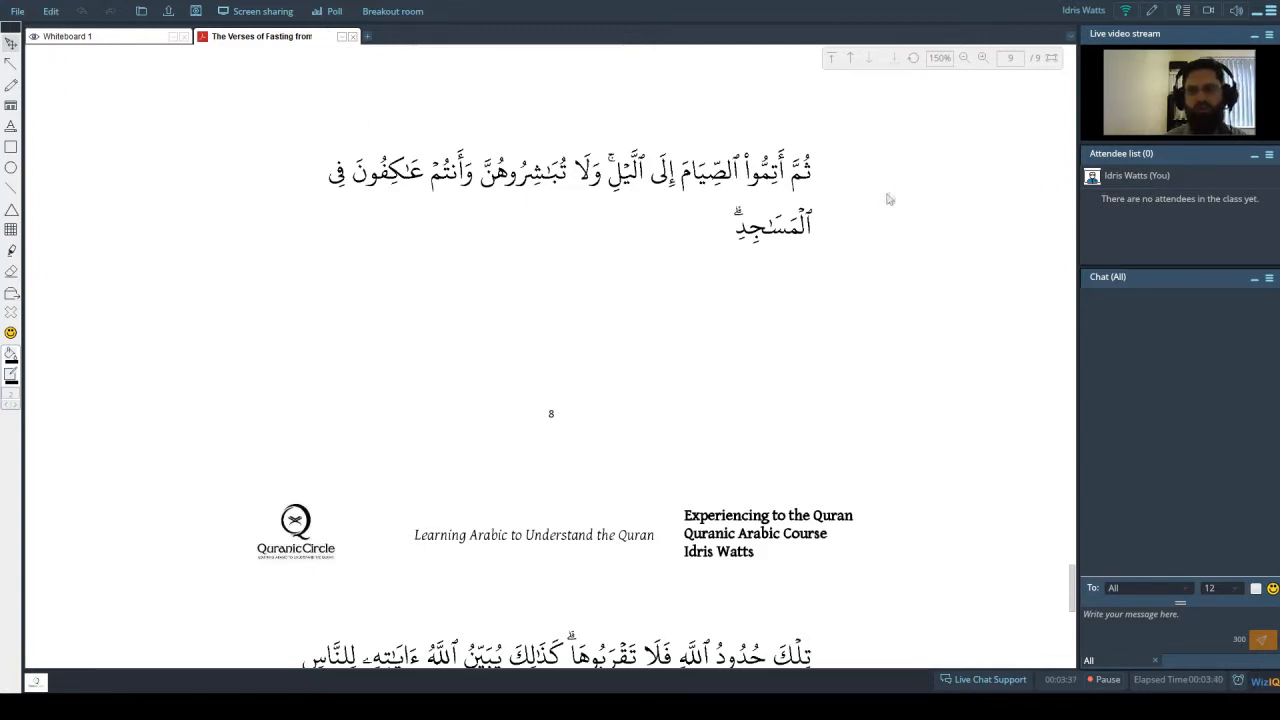
{"action": "mouse_move", "coordinate": [812, 182]}
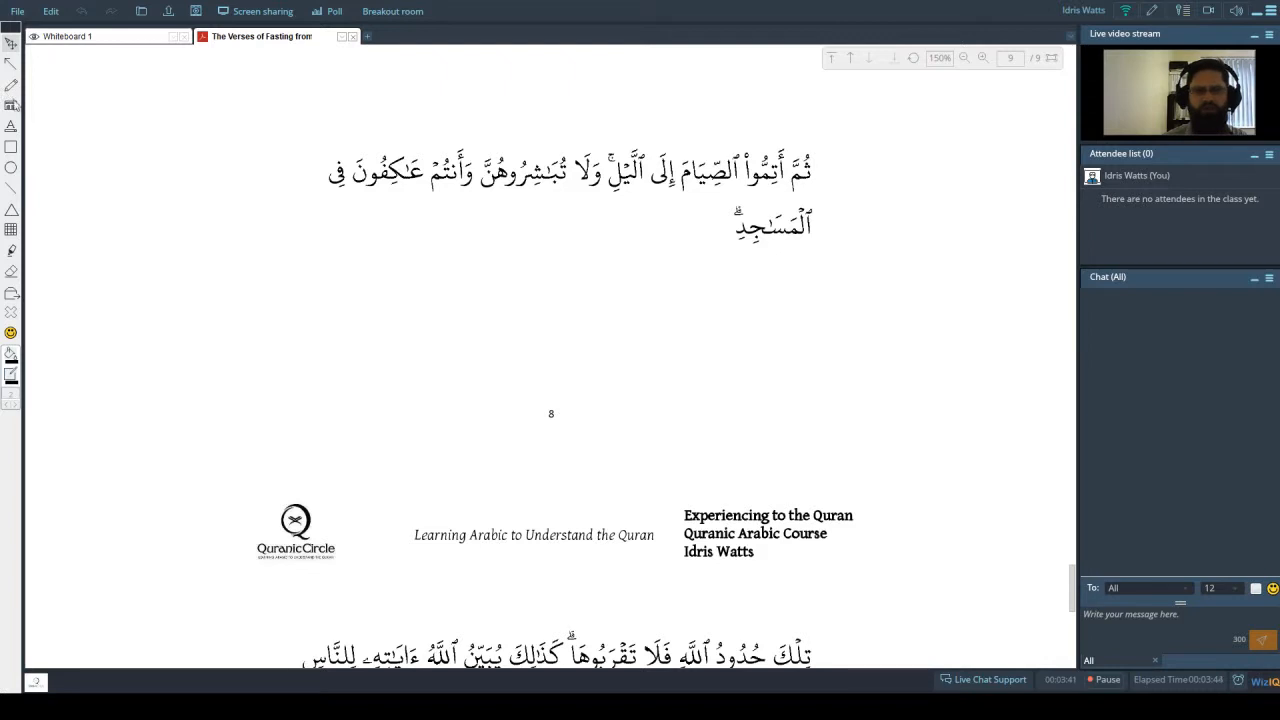
{"action": "mouse_move", "coordinate": [12, 60]}
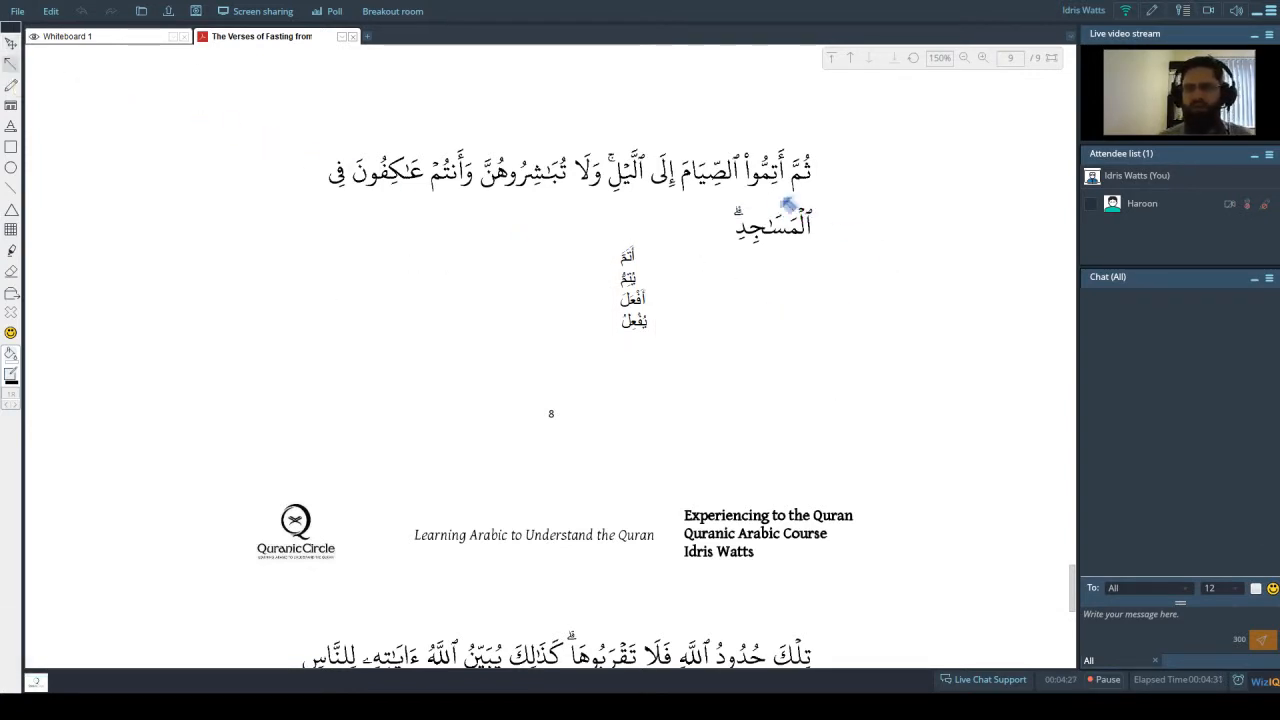
{"action": "mouse_move", "coordinate": [763, 195]}
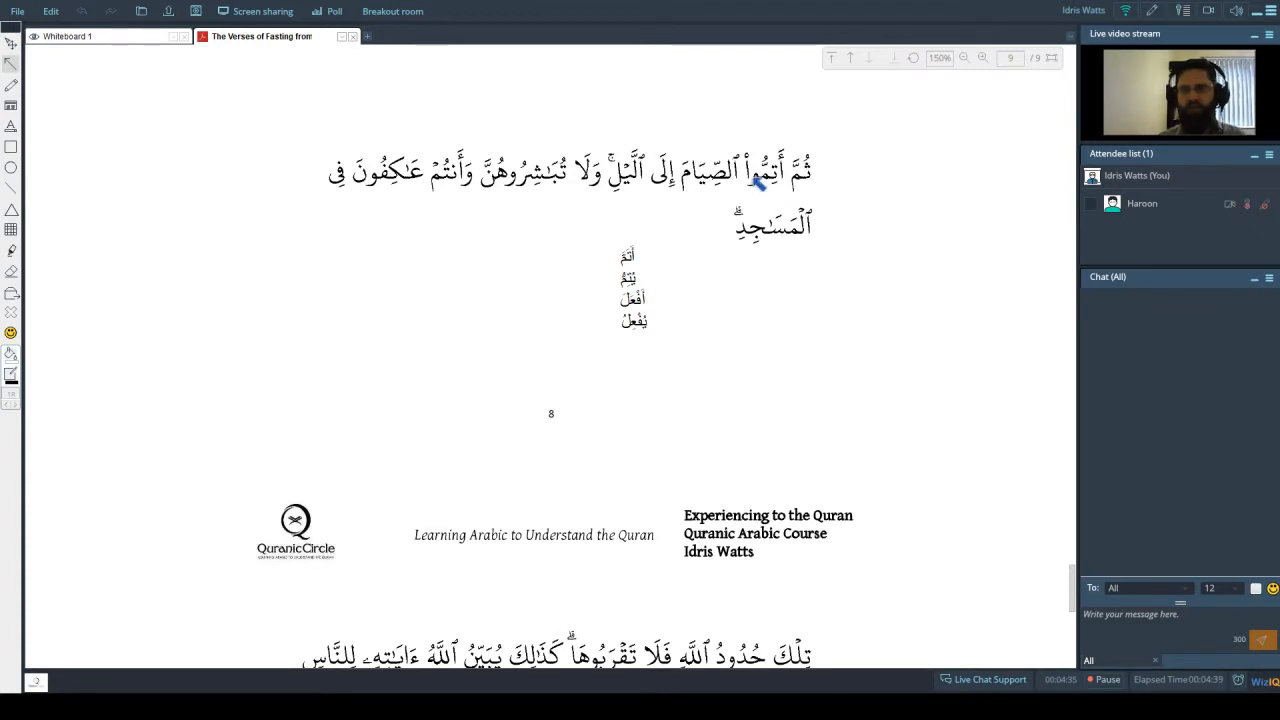
{"action": "mouse_move", "coordinate": [632, 338]}
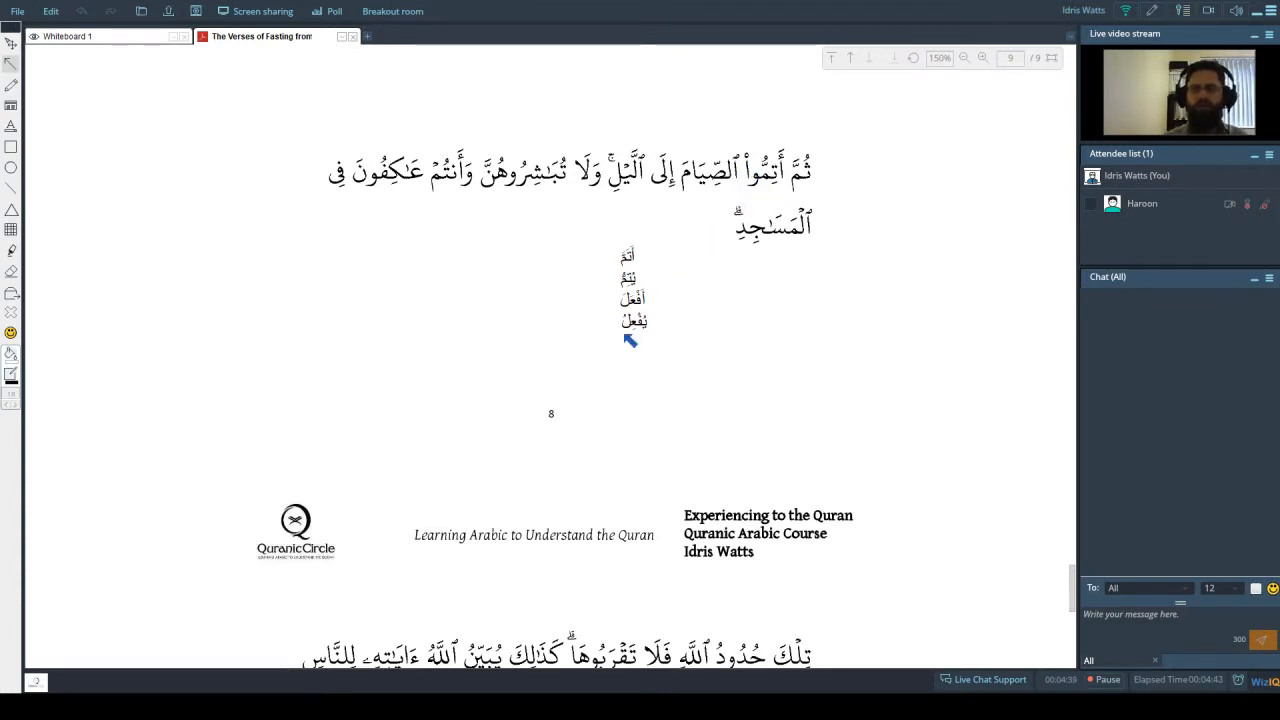
{"action": "mouse_move", "coordinate": [788, 168]}
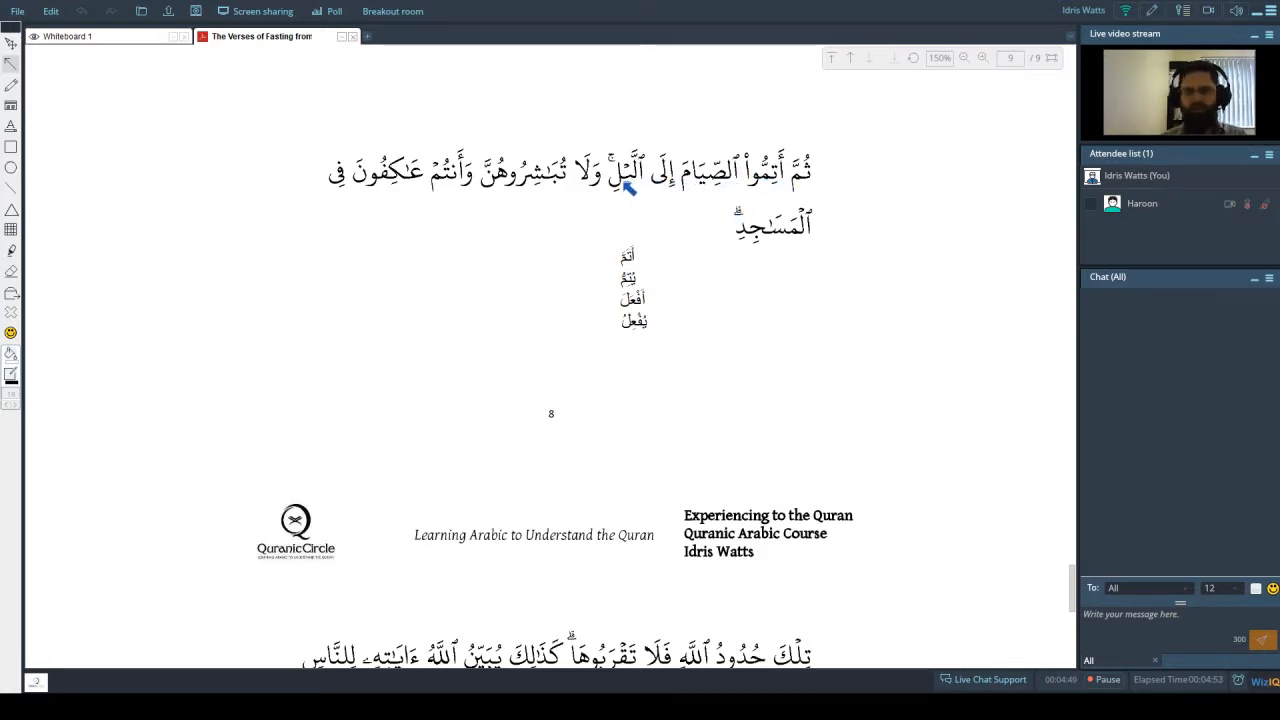
{"action": "mouse_move", "coordinate": [285, 285]}
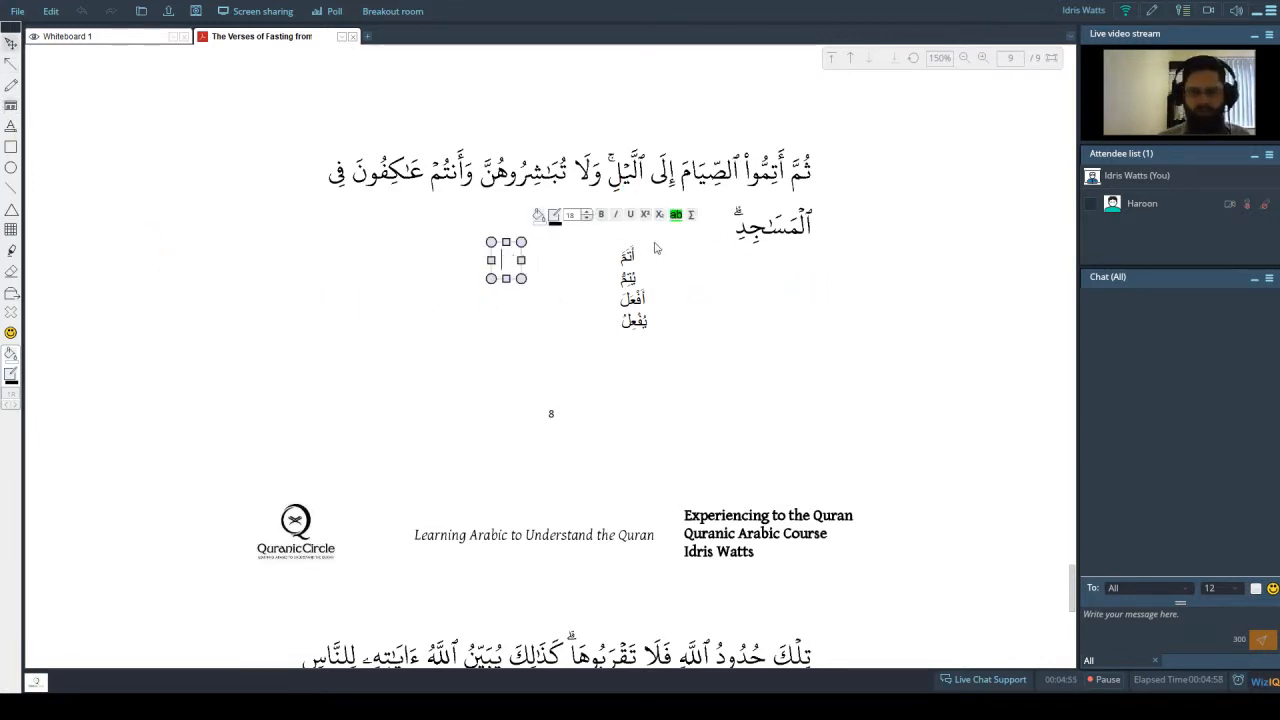
- Type أكملوا and ولتكملوا on two lines in the new text box
{"action": "type", "text": "أكل"}
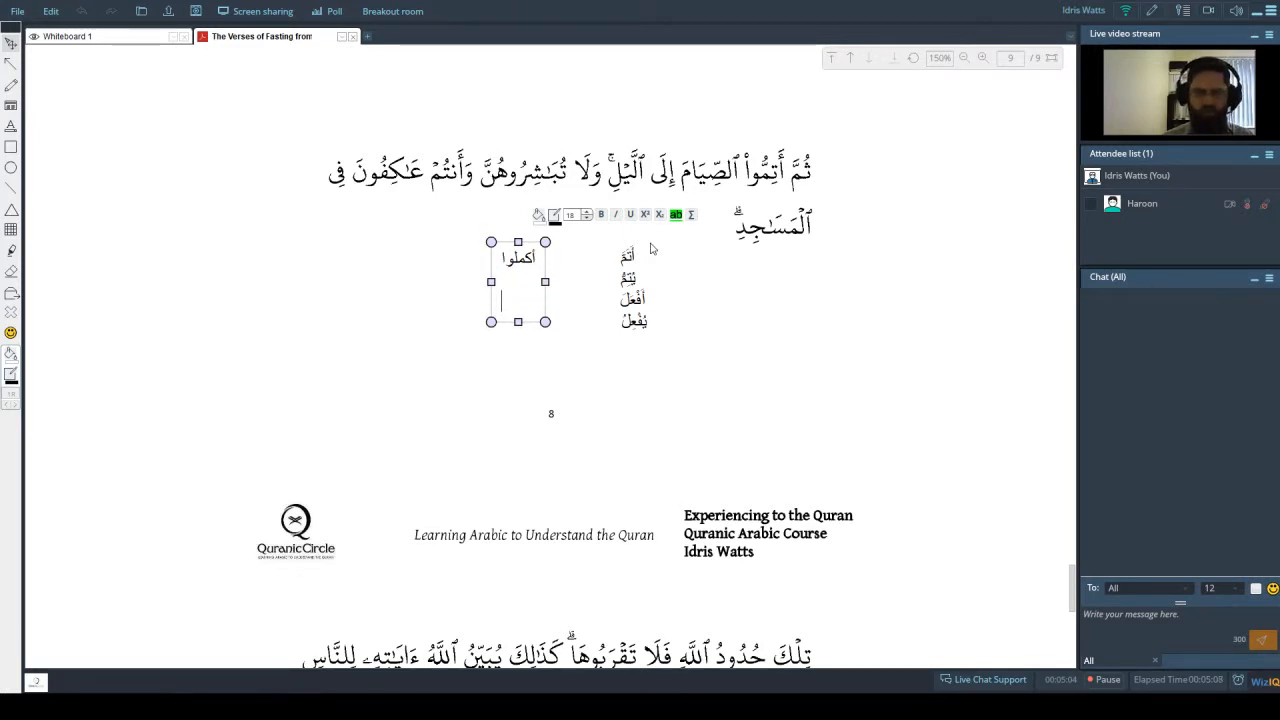
{"action": "type", "text": "ولتكملوا"}
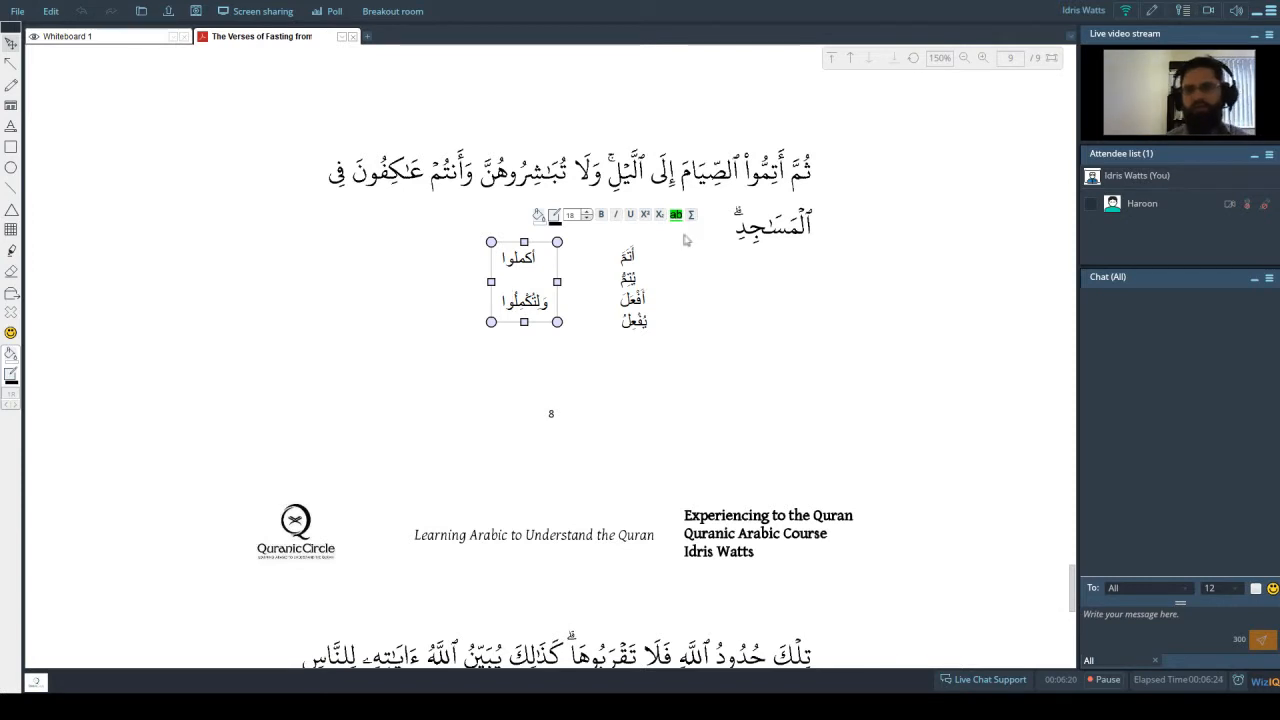
{"action": "mouse_move", "coordinate": [889, 544]}
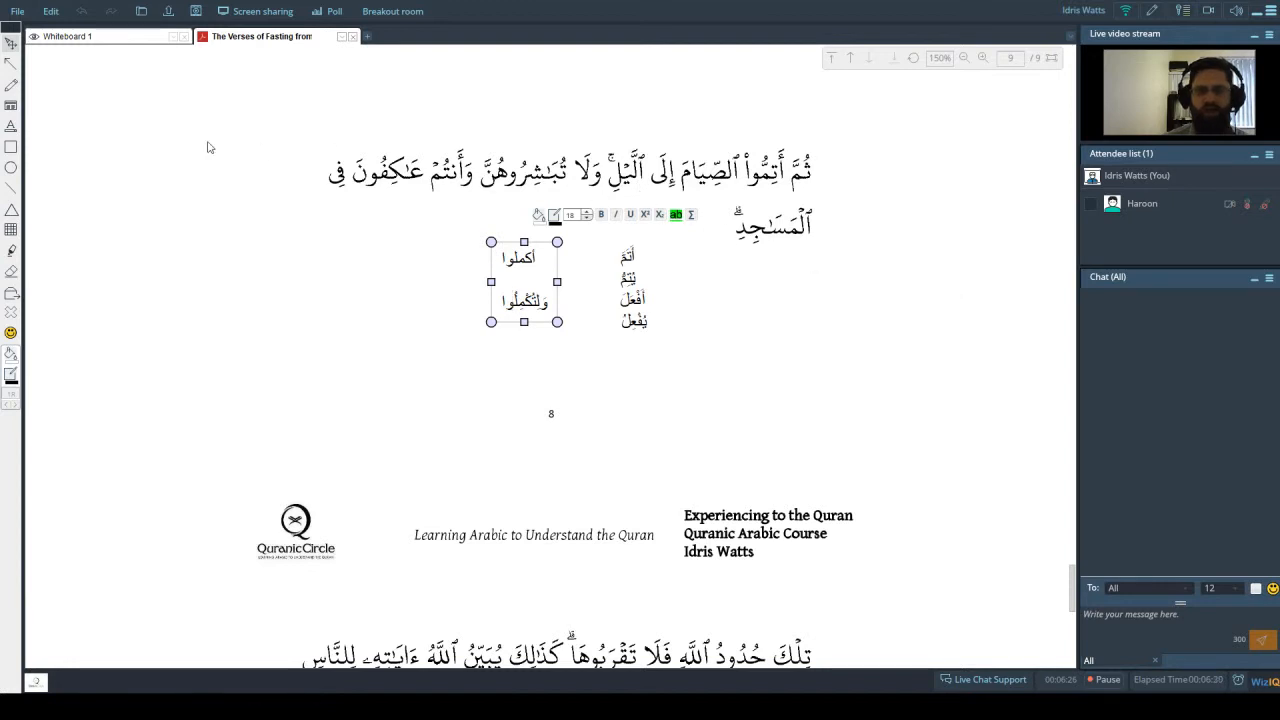
{"action": "mouse_move", "coordinate": [13, 68]}
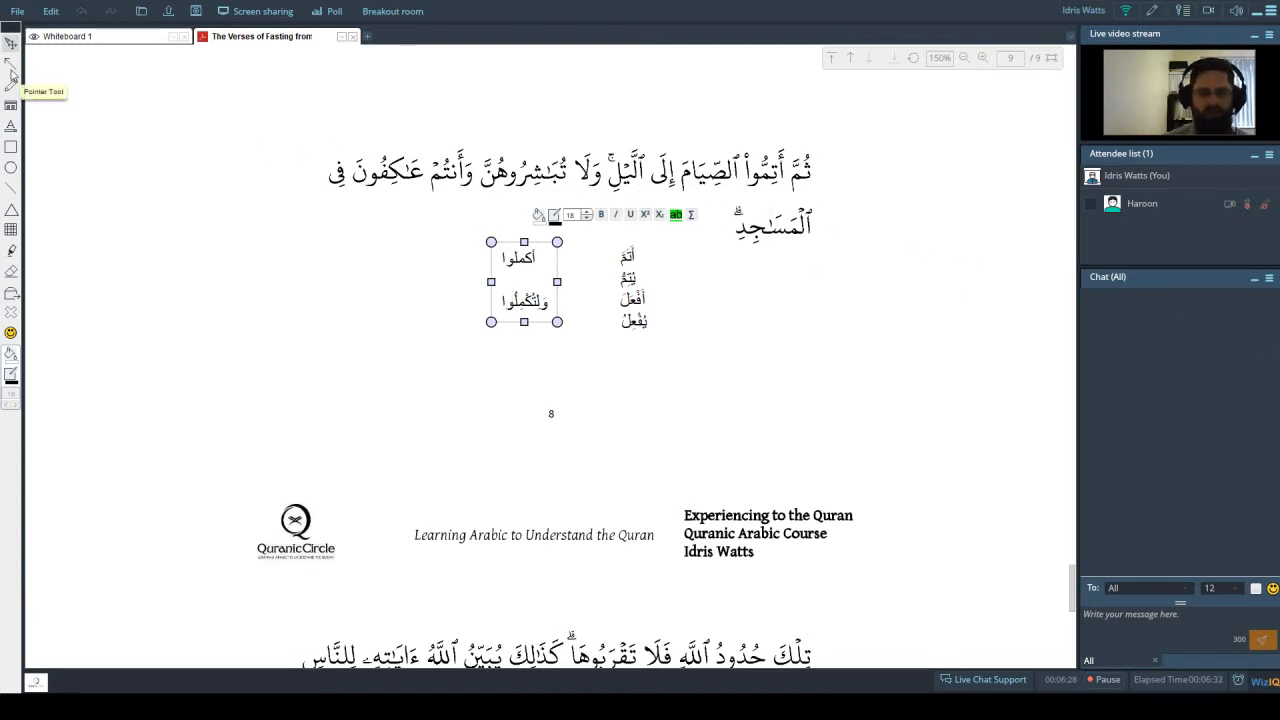
{"action": "mouse_move", "coordinate": [65, 105]}
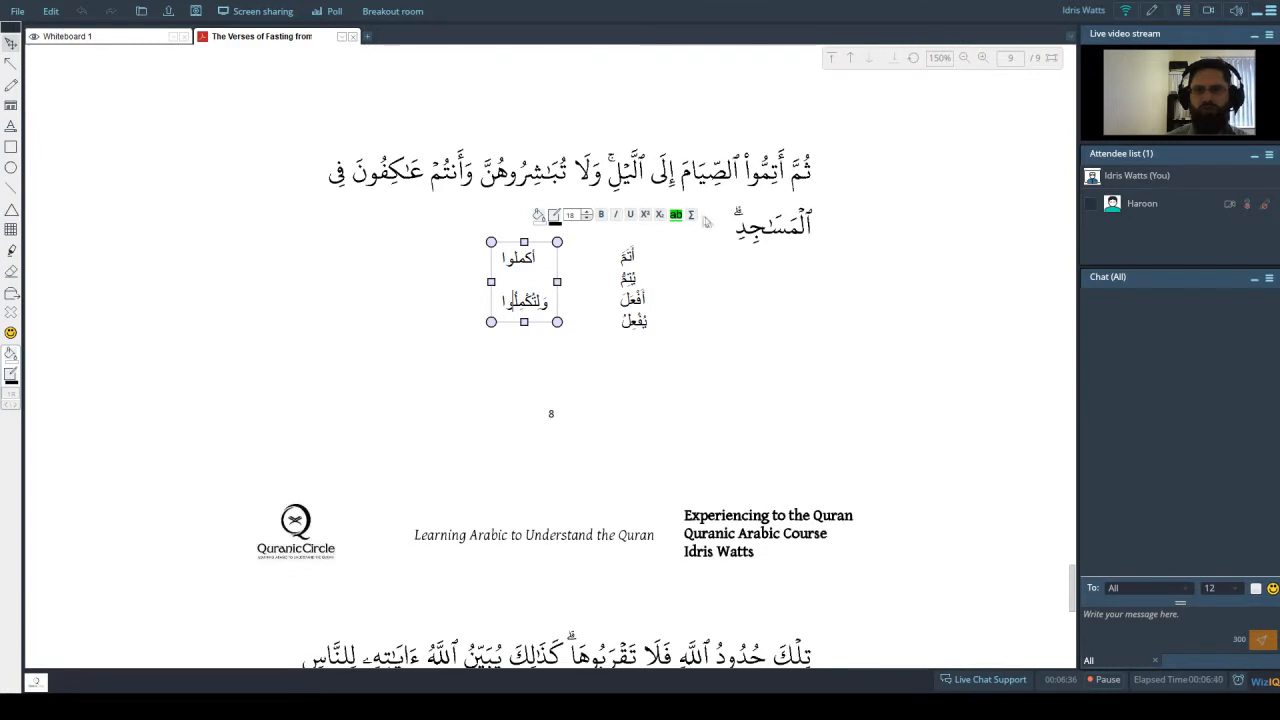
{"action": "mouse_move", "coordinate": [711, 277]}
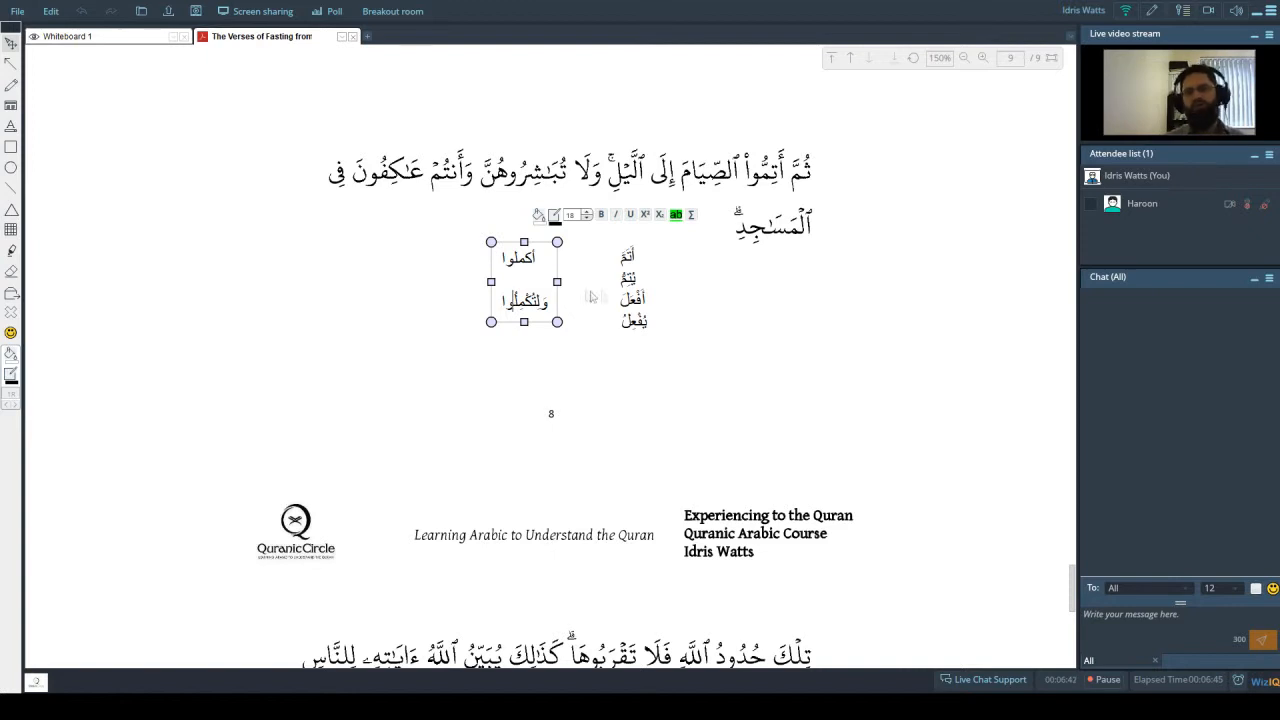
{"action": "mouse_move", "coordinate": [827, 200]}
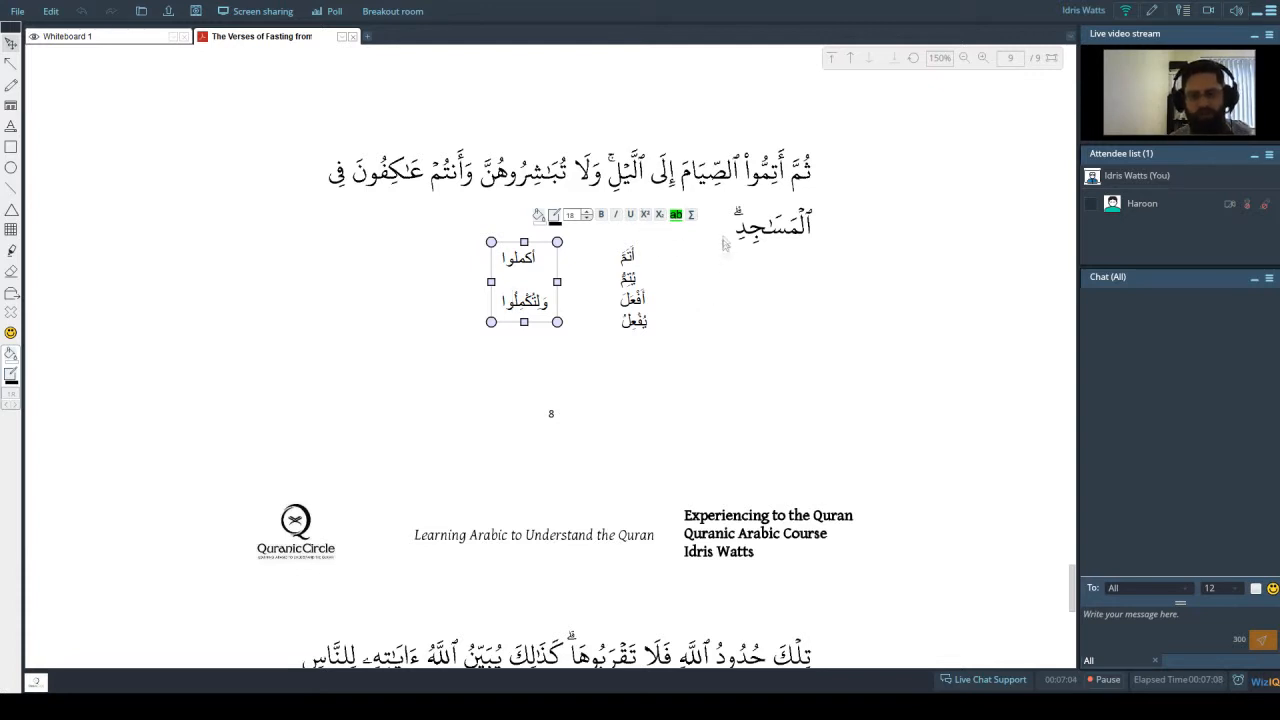
{"action": "mouse_move", "coordinate": [678, 207]}
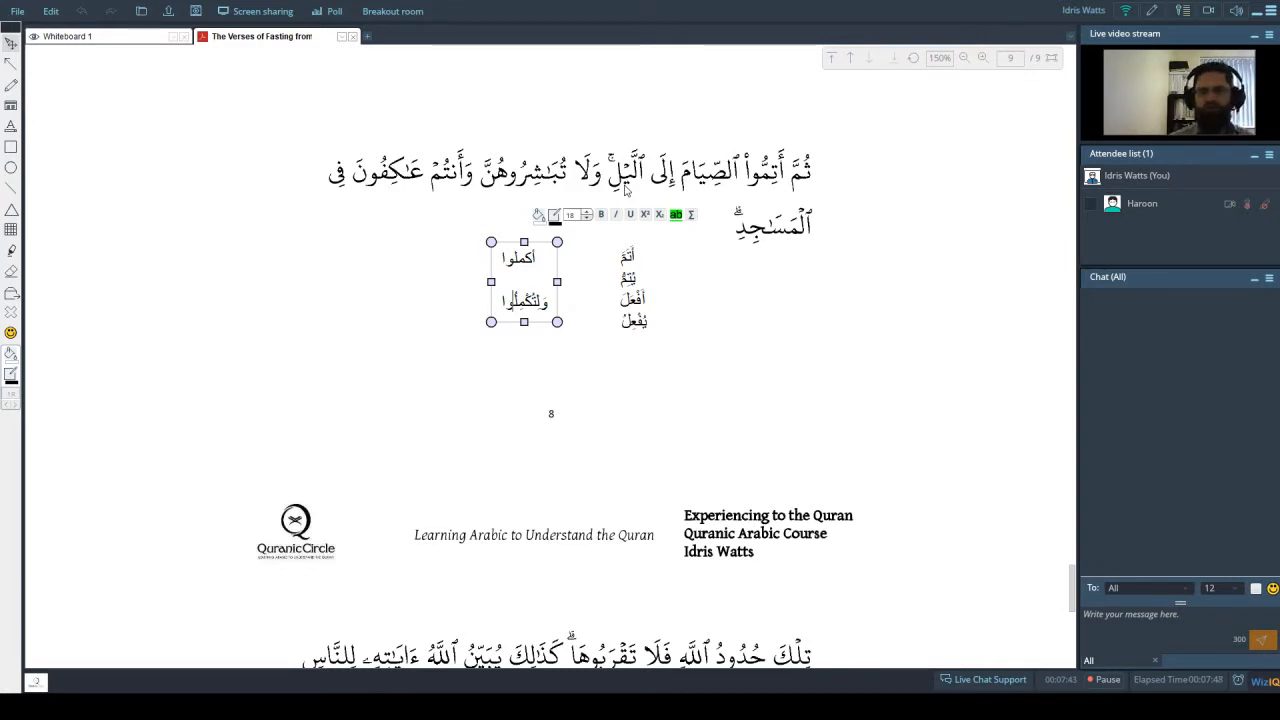
- Finish the related-words text box and place a new 'wisal' label to its left
{"action": "left_click", "coordinate": [320, 270]}
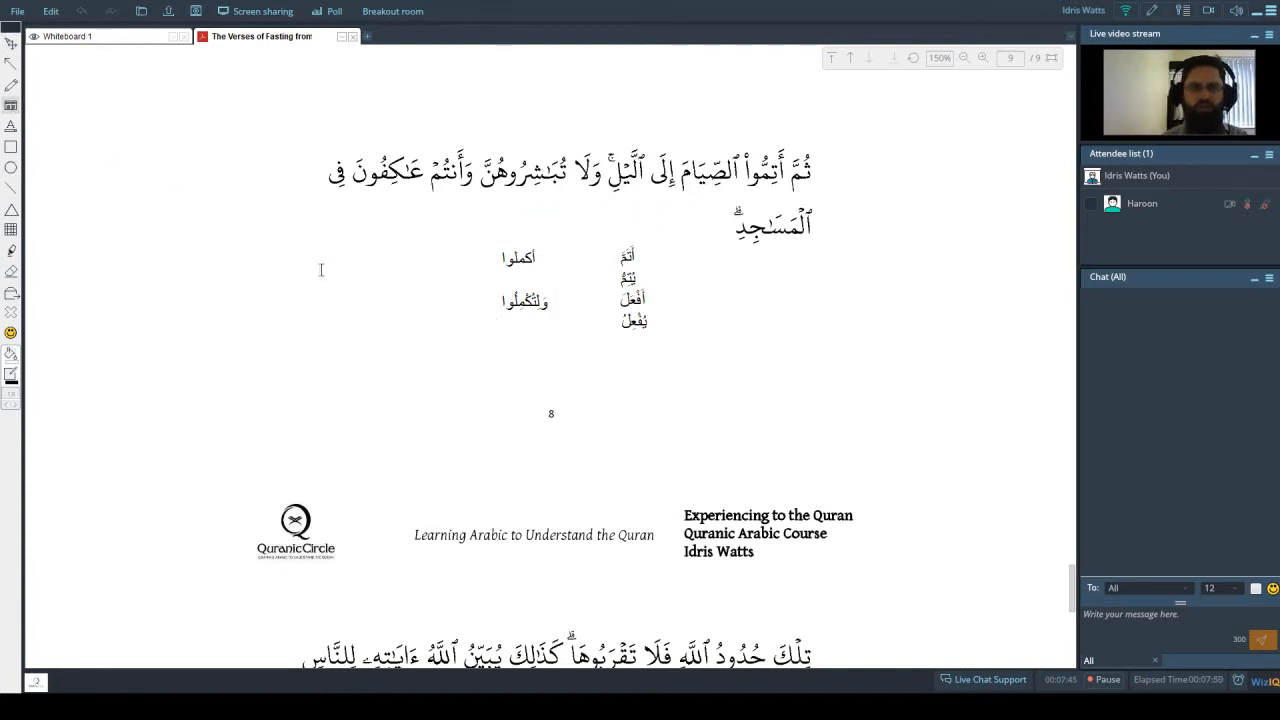
{"action": "left_click", "coordinate": [330, 270]}
{"action": "type", "text": "wisal"}
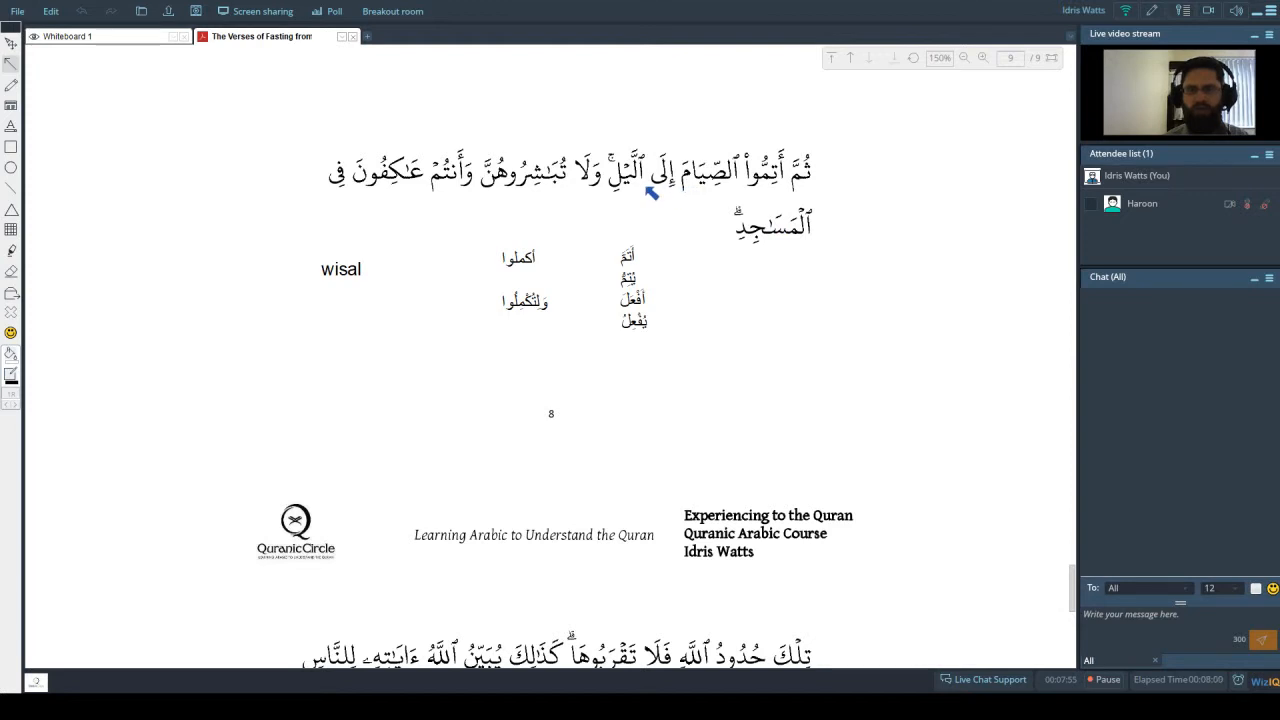
{"action": "mouse_move", "coordinate": [625, 206]}
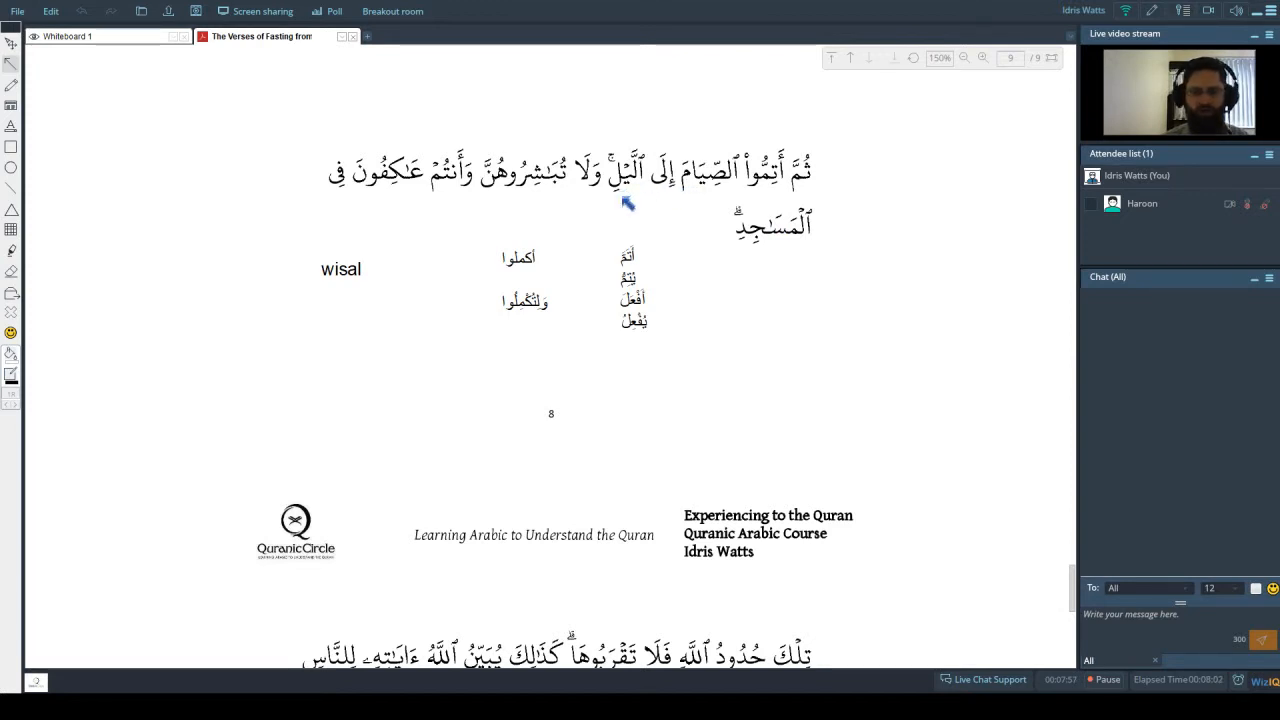
{"action": "mouse_move", "coordinate": [805, 407]}
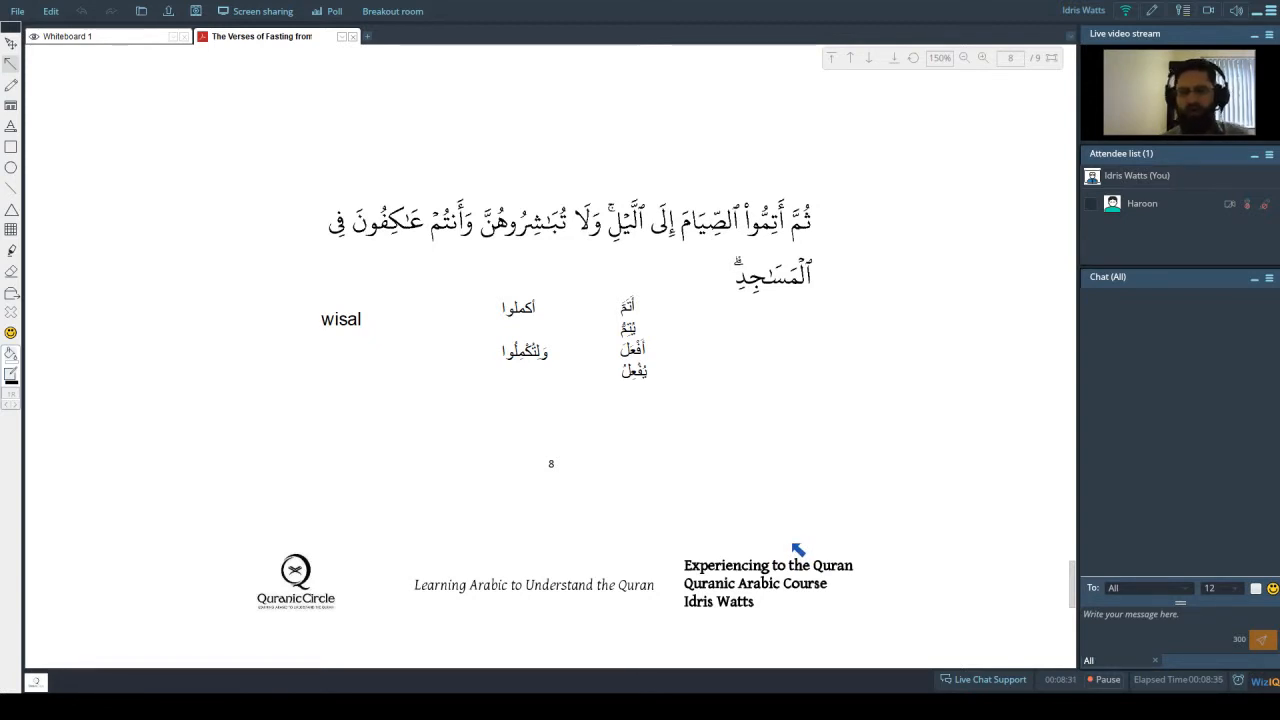
{"action": "mouse_move", "coordinate": [660, 248]}
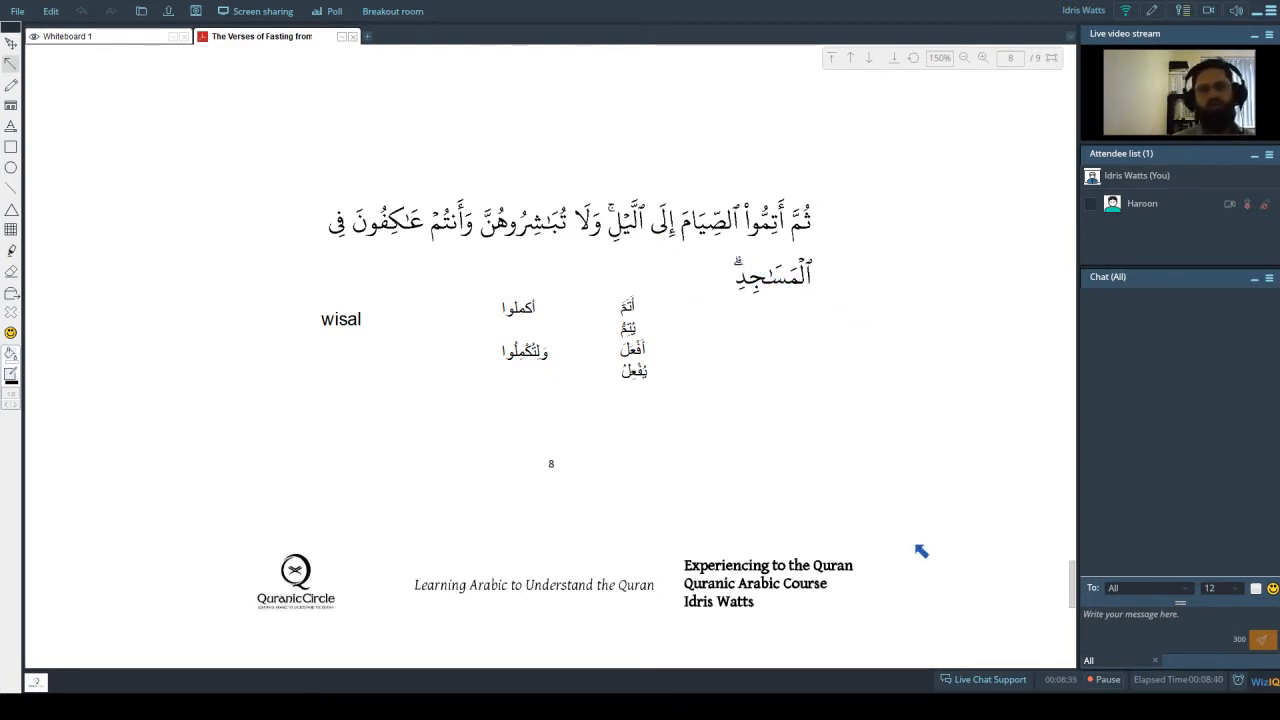
{"action": "mouse_move", "coordinate": [915, 547]}
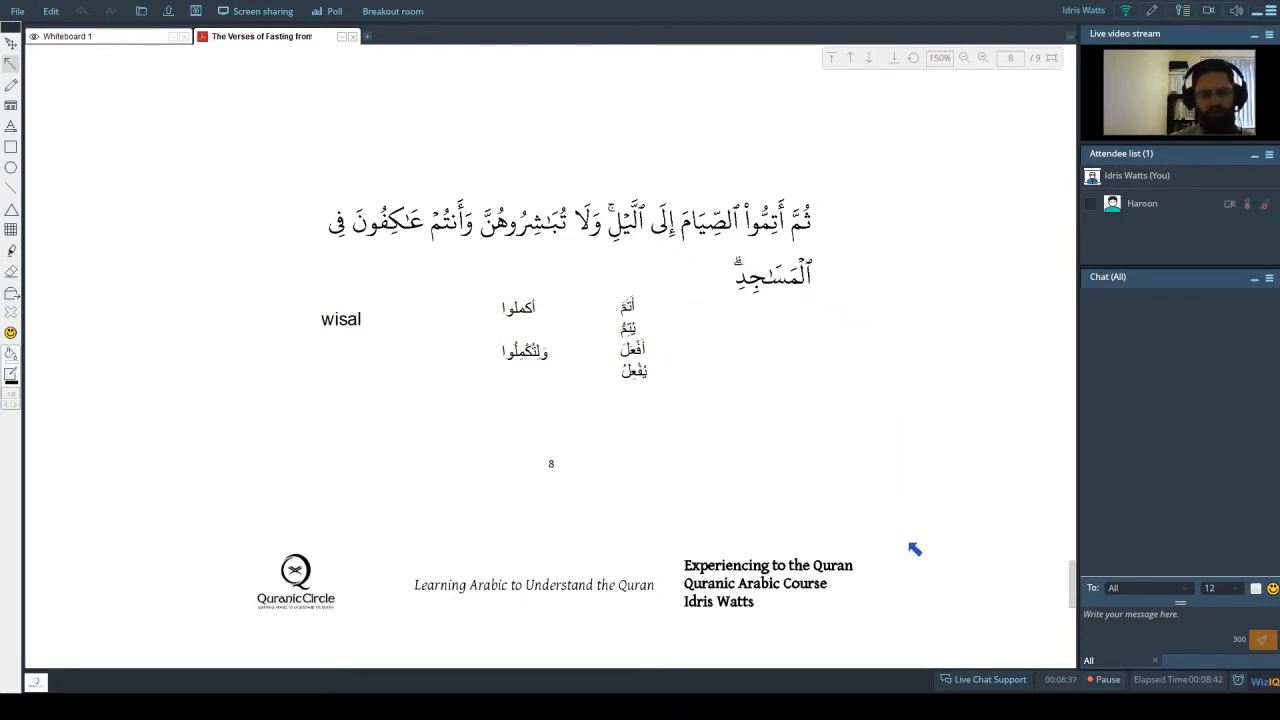
{"action": "mouse_move", "coordinate": [952, 668]}
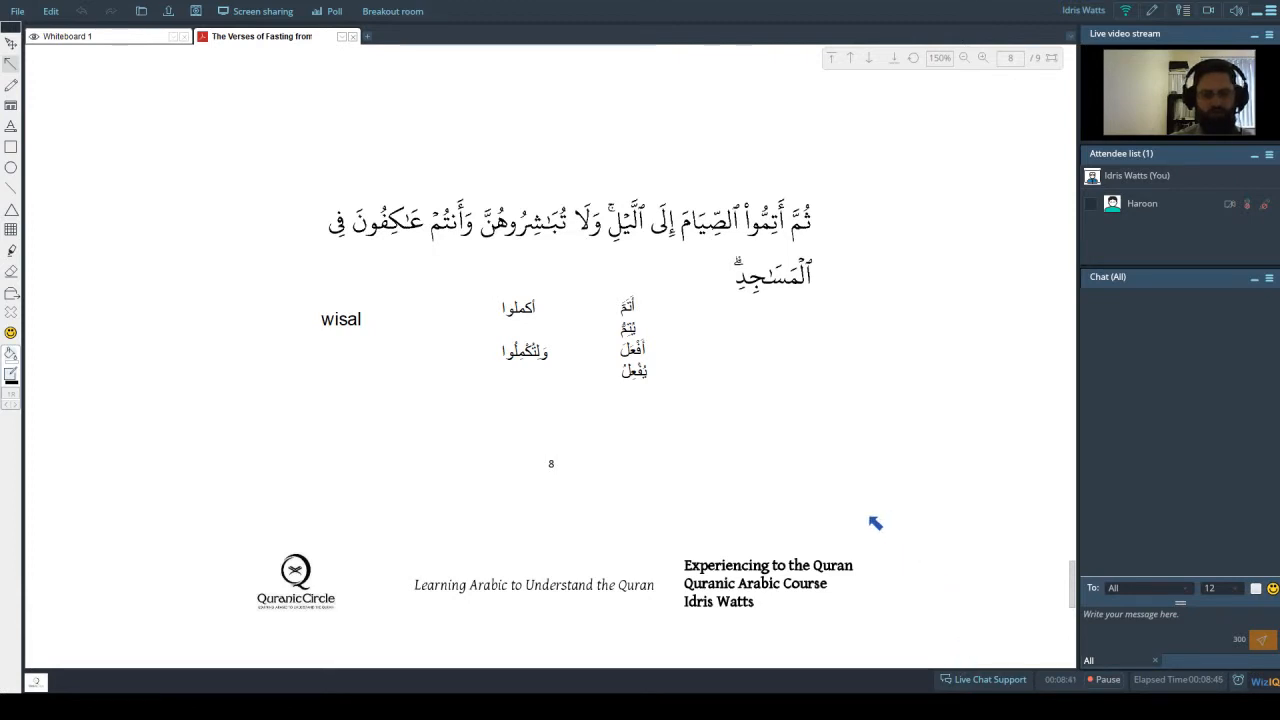
{"action": "mouse_move", "coordinate": [883, 519]}
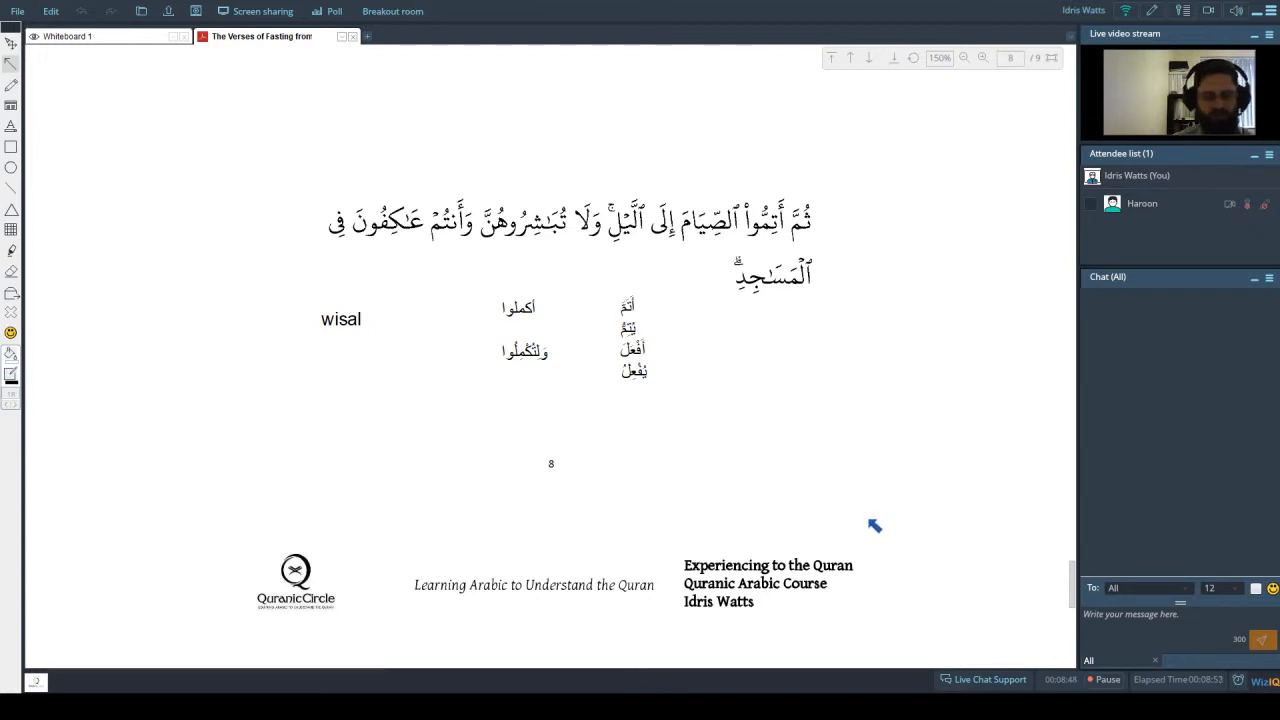
{"action": "mouse_move", "coordinate": [605, 345]}
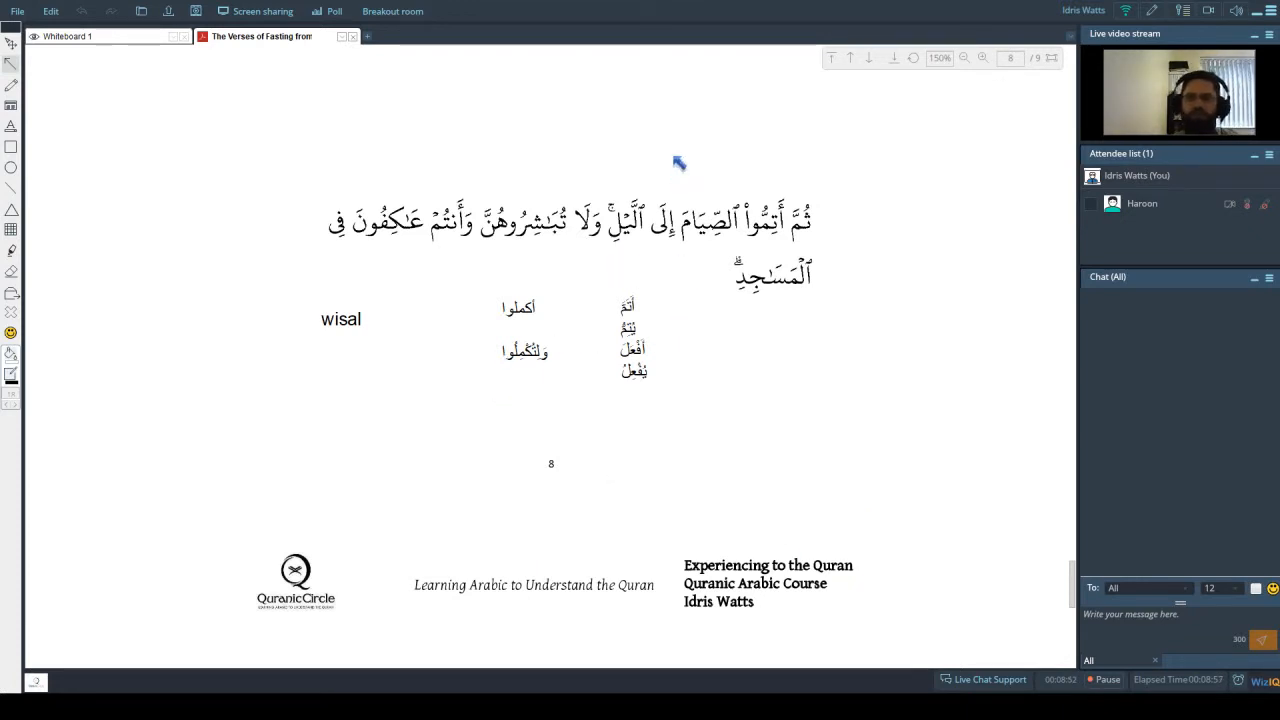
{"action": "mouse_move", "coordinate": [577, 253]}
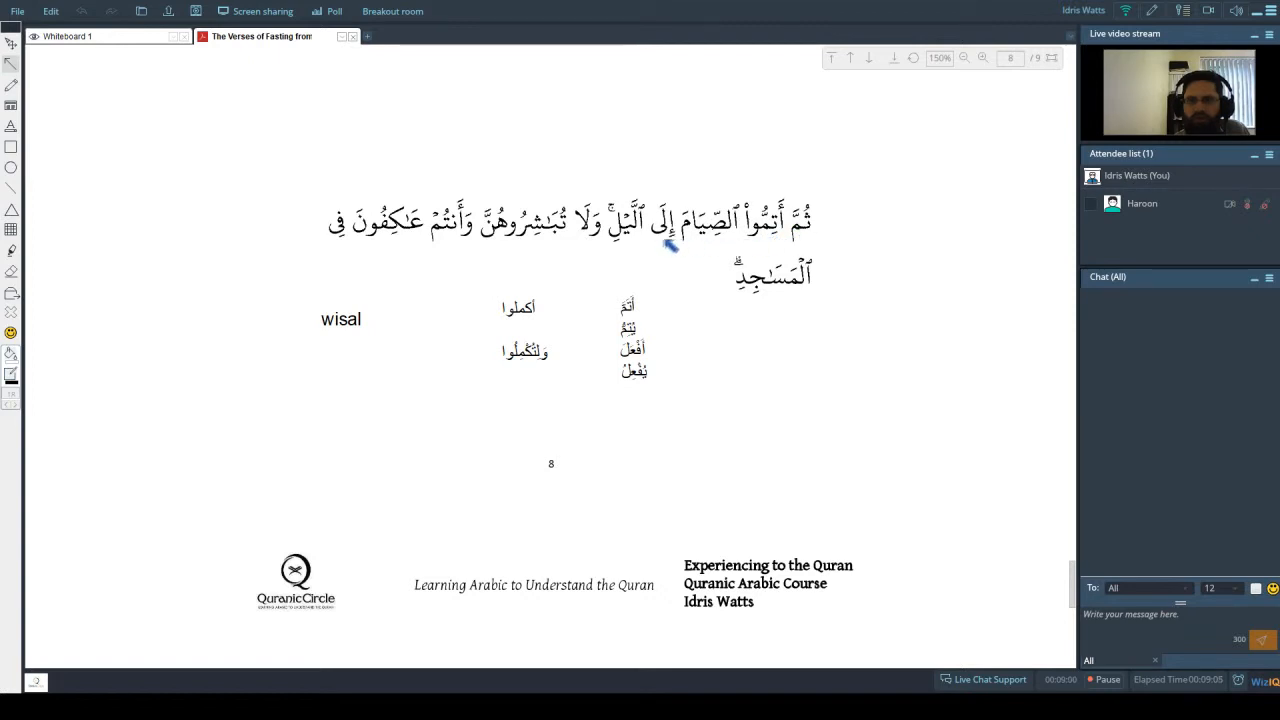
{"action": "mouse_move", "coordinate": [619, 194]}
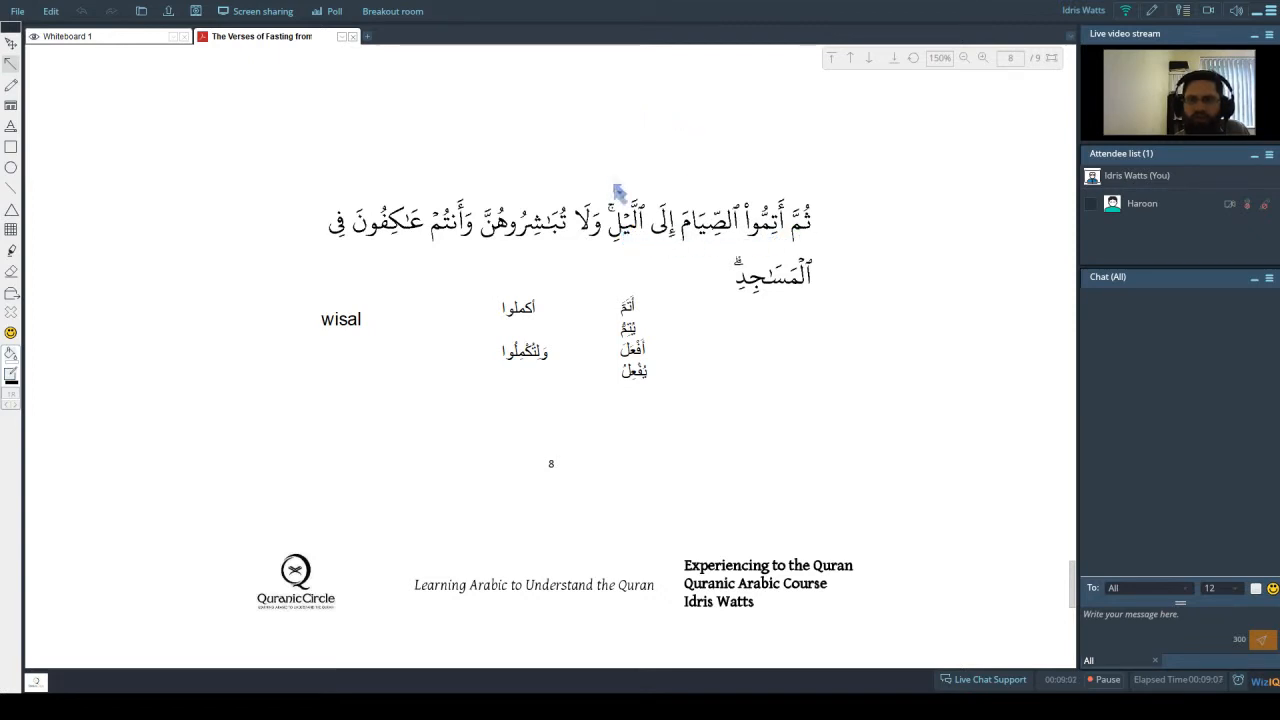
{"action": "mouse_move", "coordinate": [626, 253]}
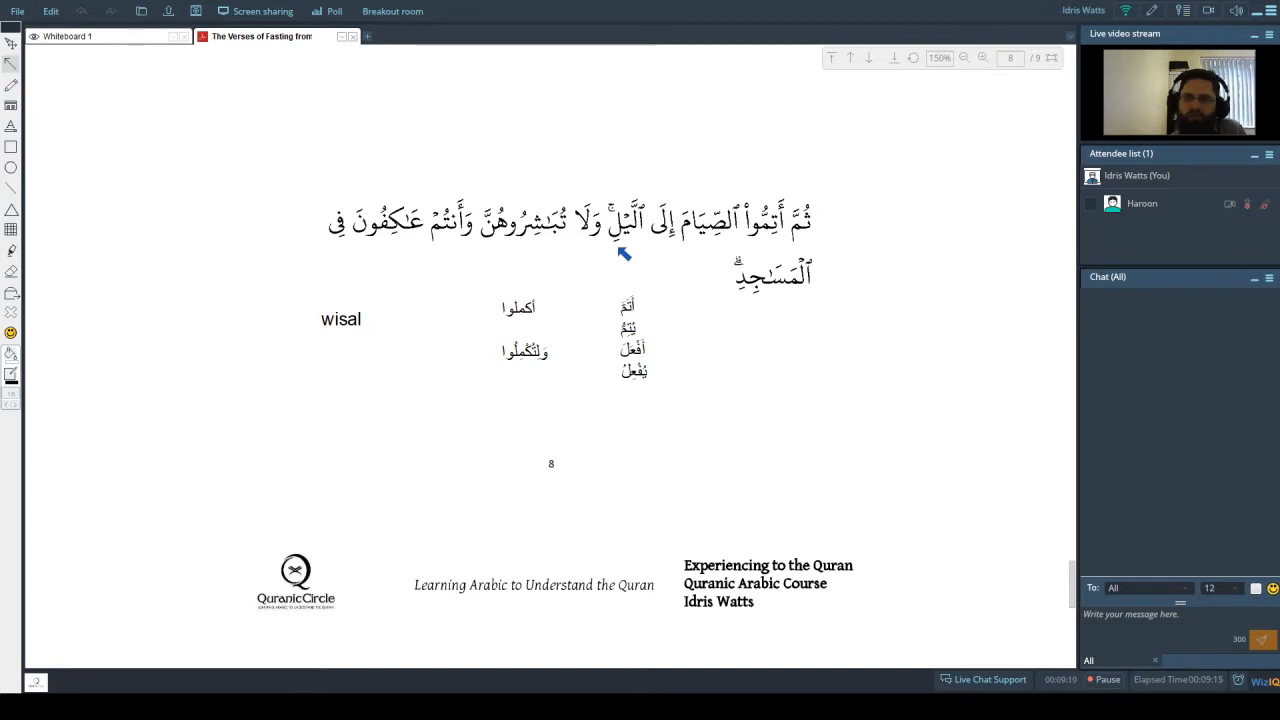
{"action": "mouse_move", "coordinate": [587, 330]}
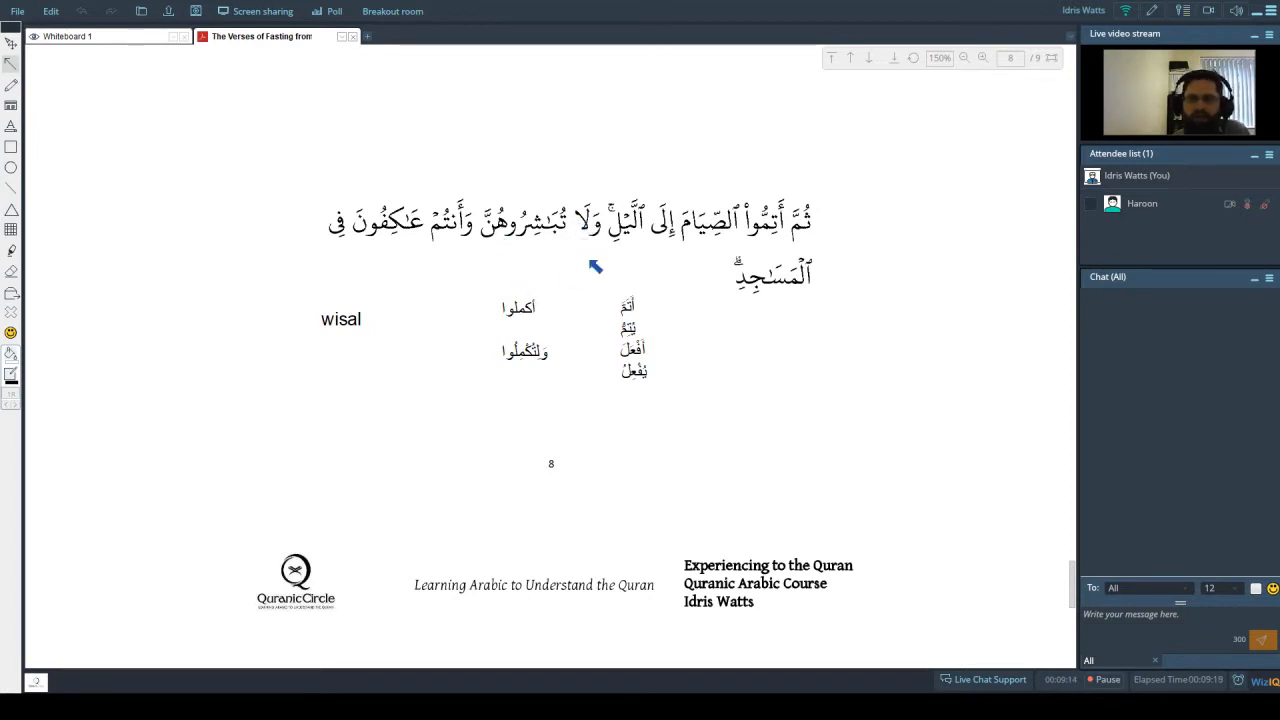
{"action": "mouse_move", "coordinate": [607, 237]}
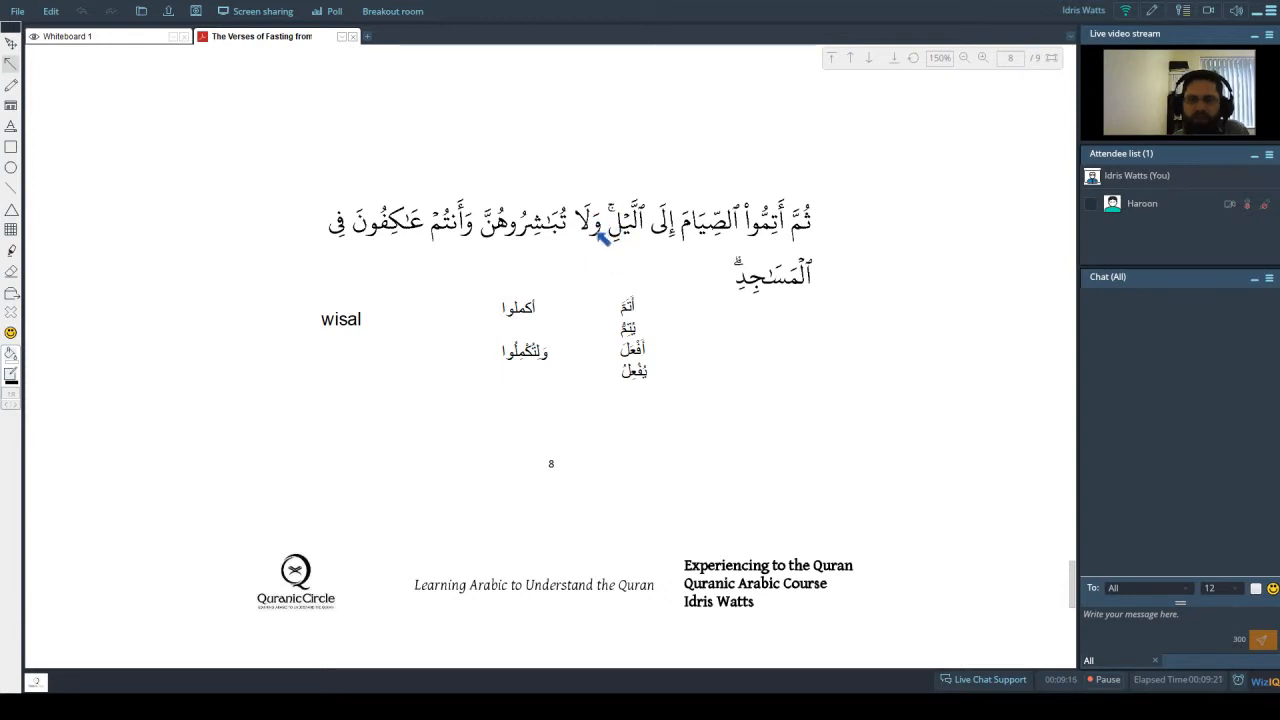
{"action": "mouse_move", "coordinate": [606, 245]}
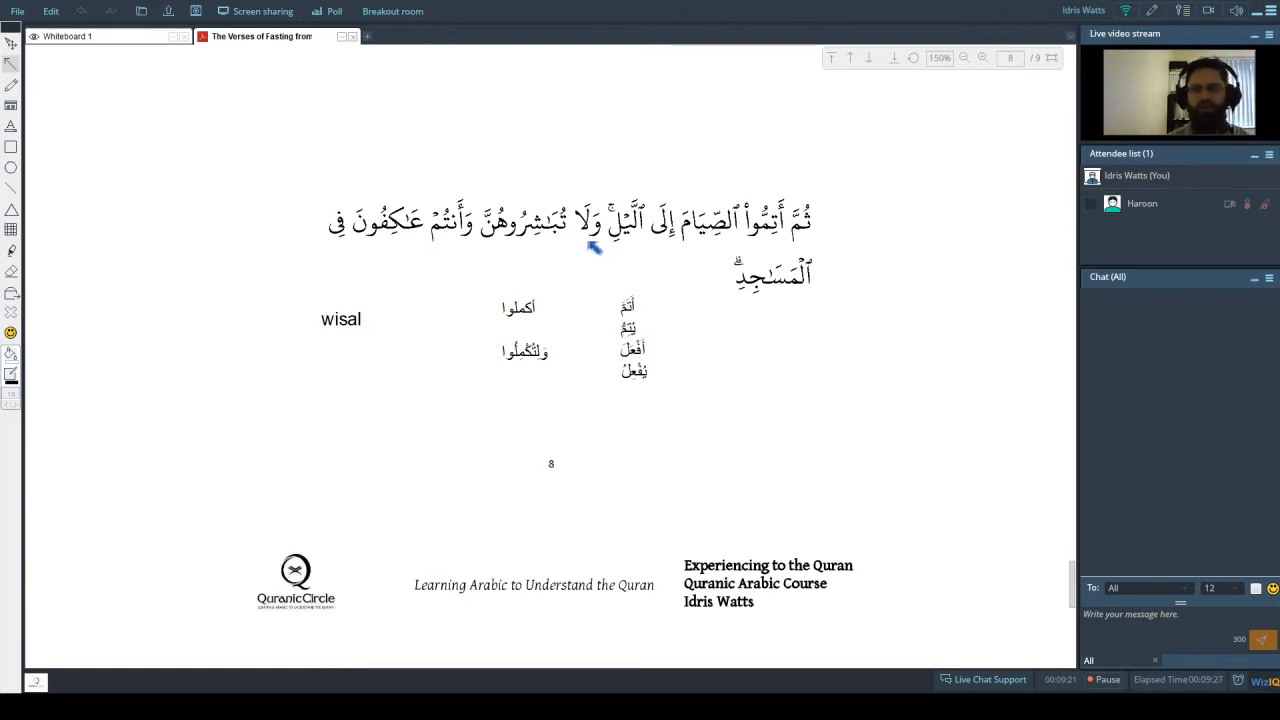
{"action": "mouse_move", "coordinate": [570, 242]}
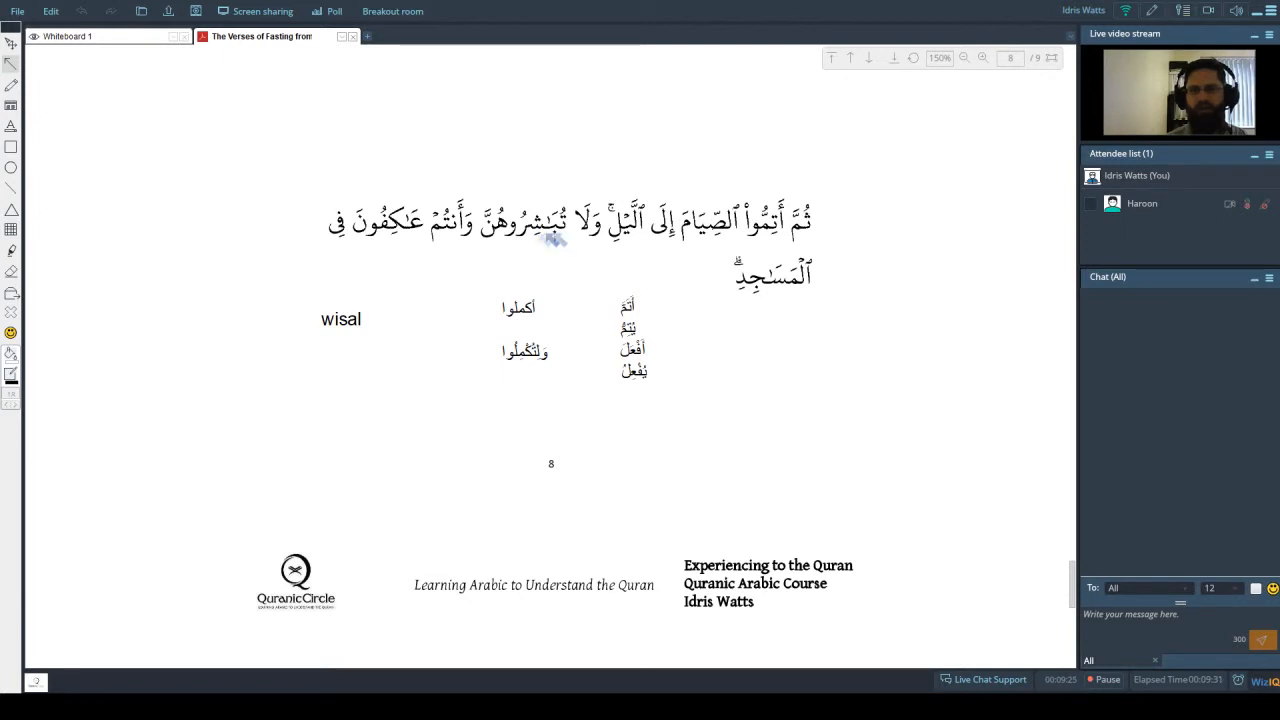
{"action": "mouse_move", "coordinate": [600, 243]}
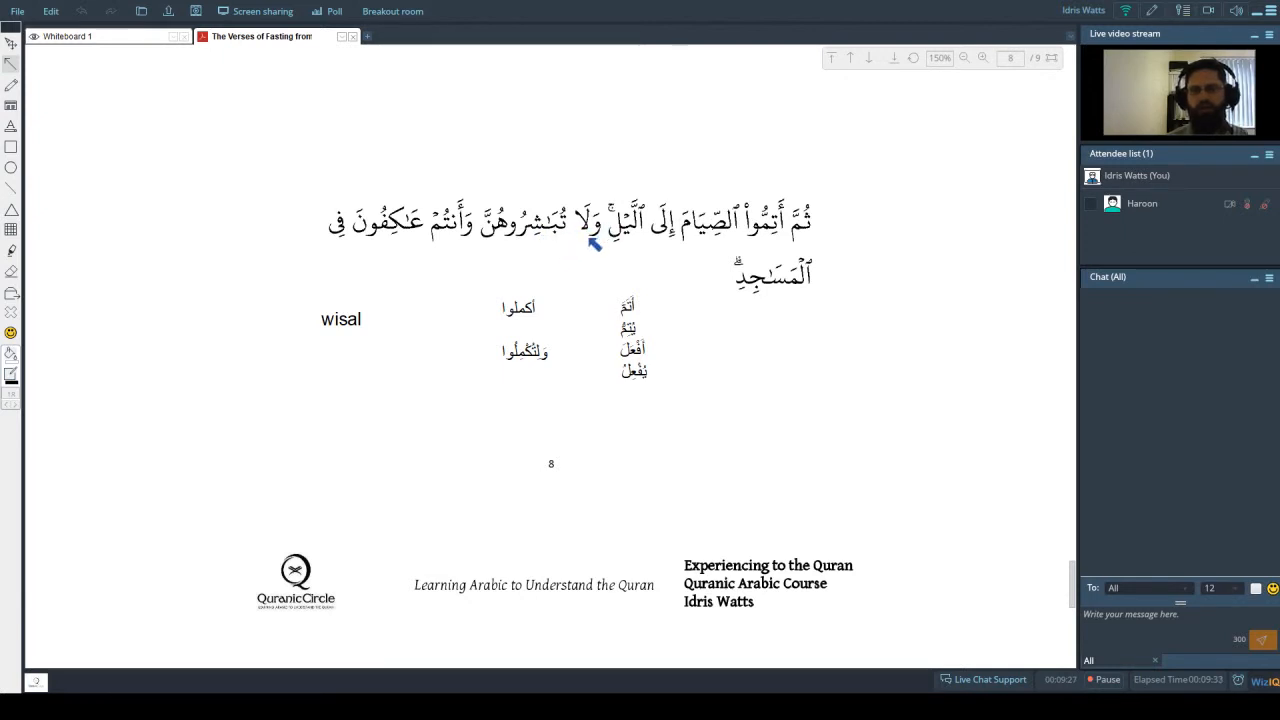
{"action": "mouse_move", "coordinate": [575, 250]}
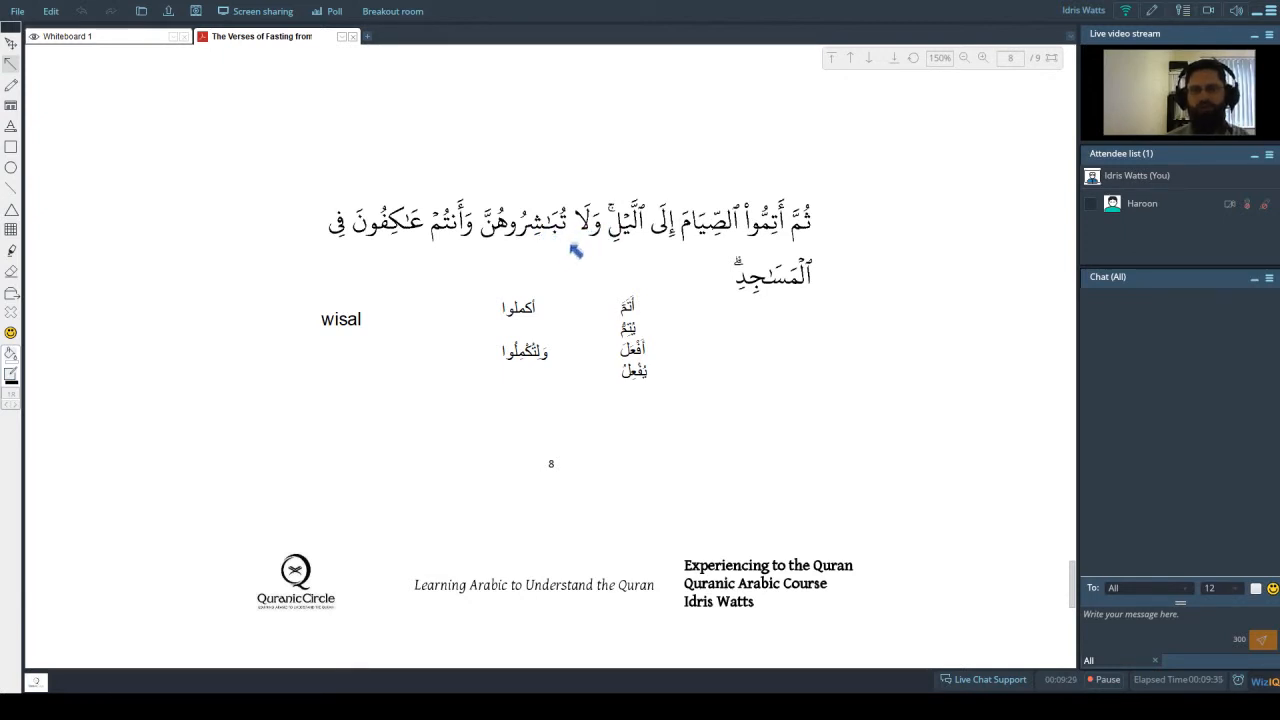
{"action": "mouse_move", "coordinate": [590, 427]}
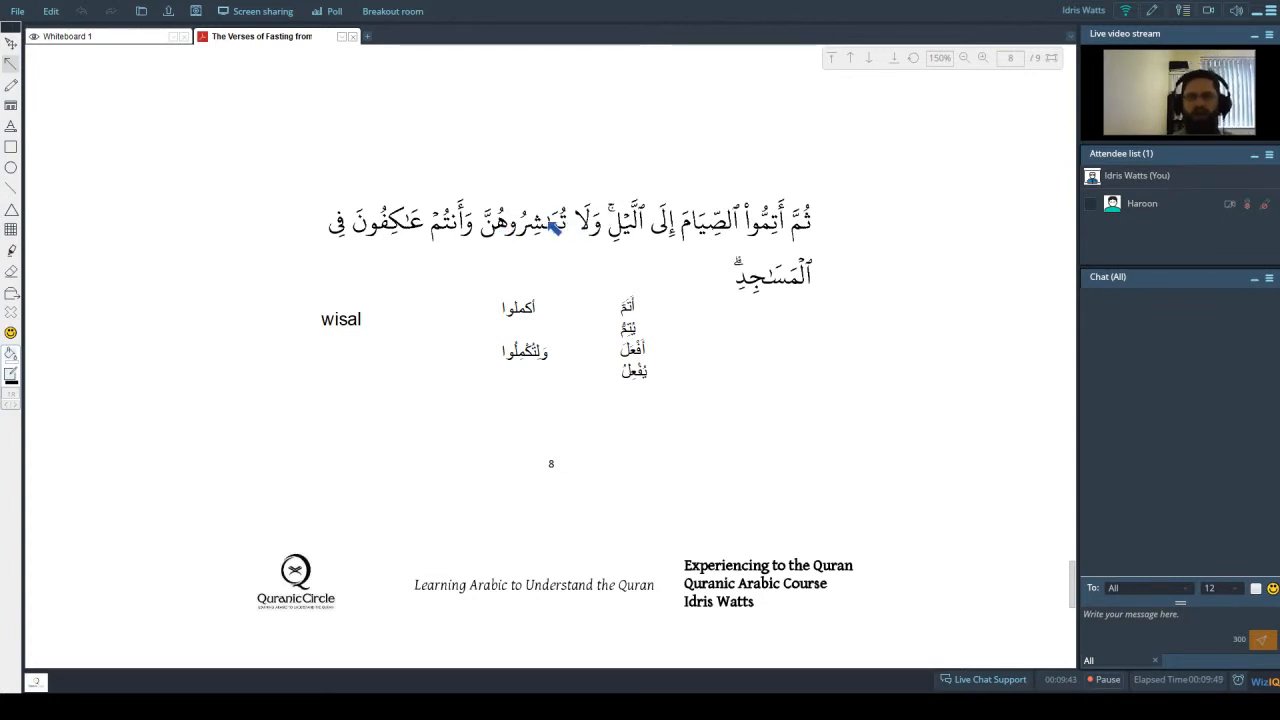
{"action": "mouse_move", "coordinate": [508, 244]}
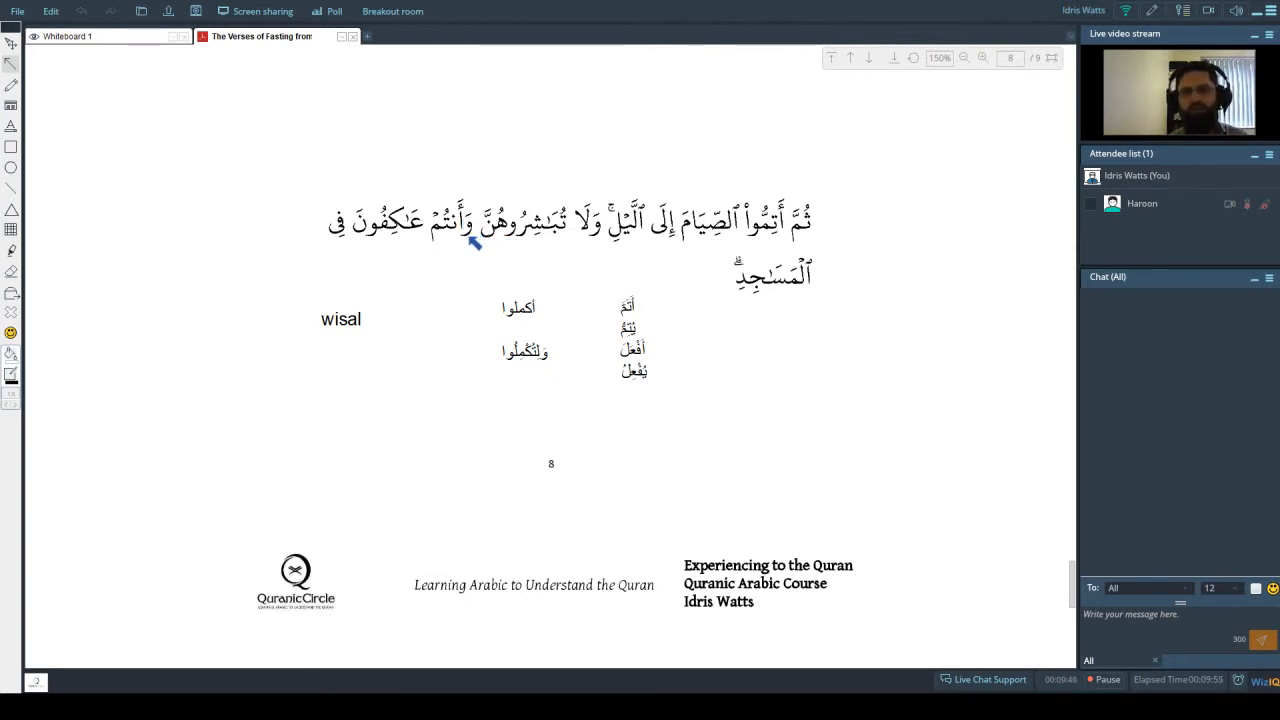
{"action": "mouse_move", "coordinate": [385, 351]}
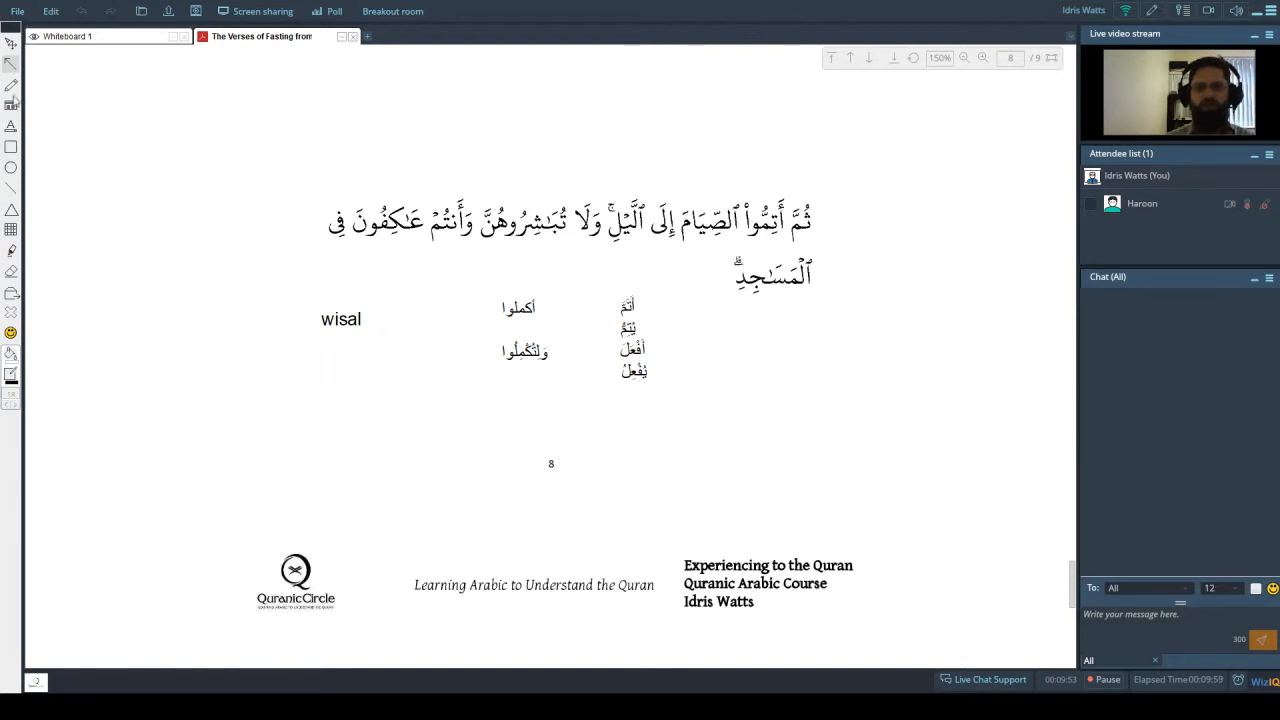
{"action": "mouse_move", "coordinate": [504, 280]}
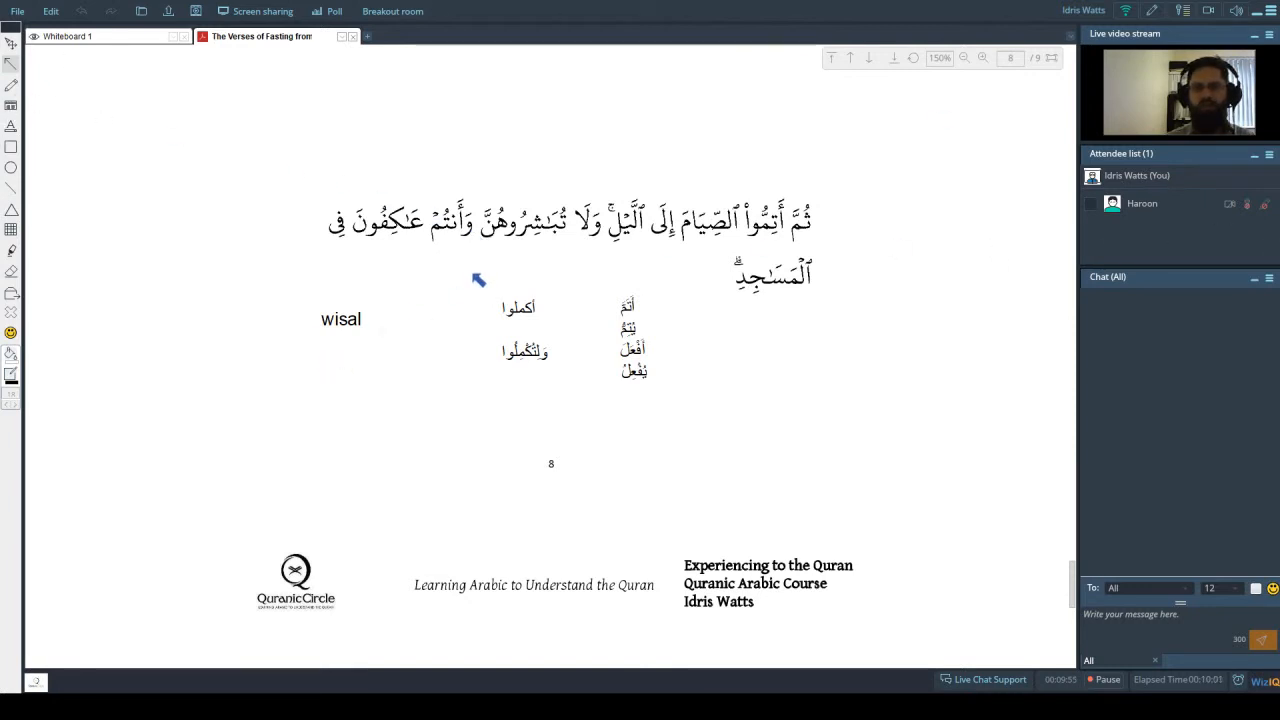
{"action": "mouse_move", "coordinate": [468, 291]}
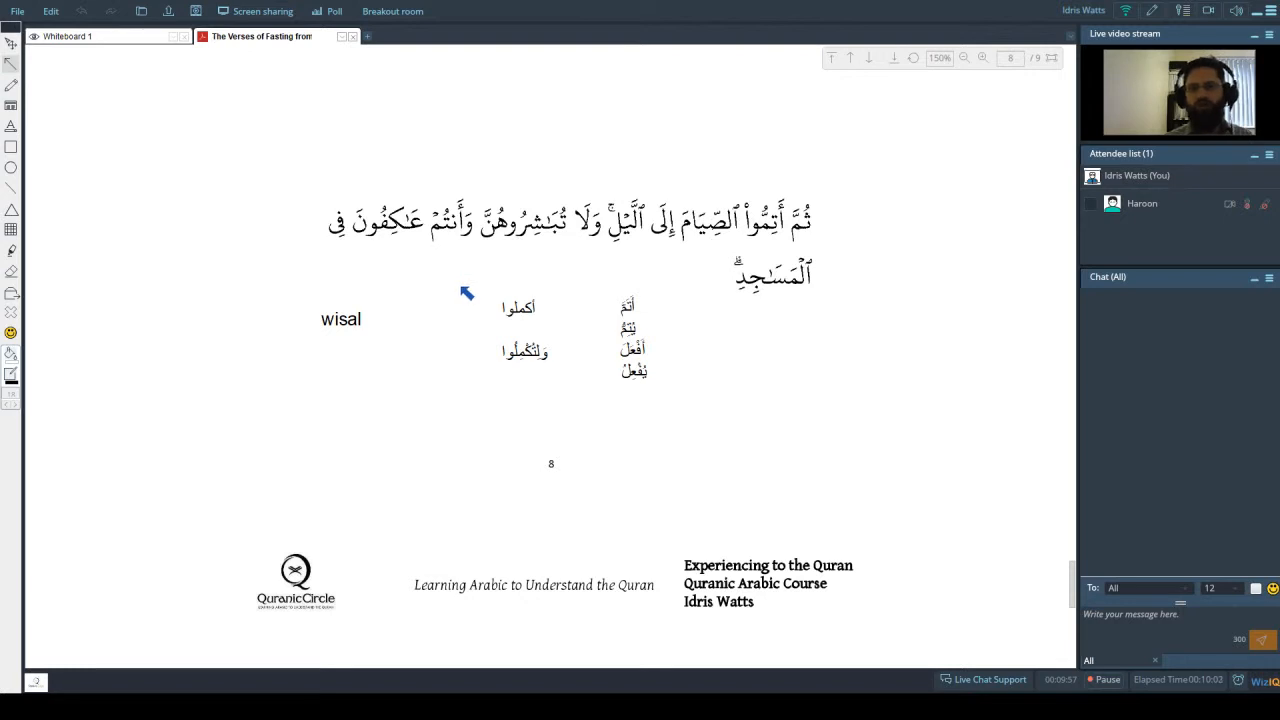
{"action": "mouse_move", "coordinate": [537, 231]}
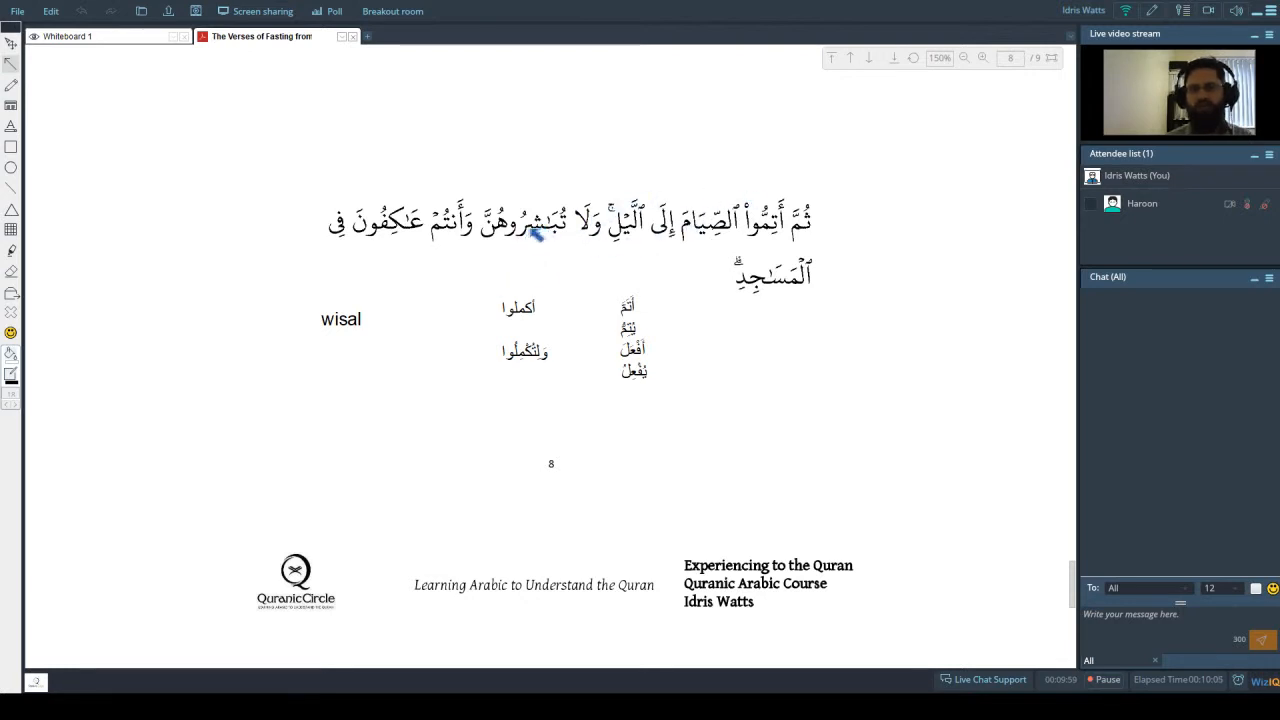
{"action": "mouse_move", "coordinate": [485, 228]}
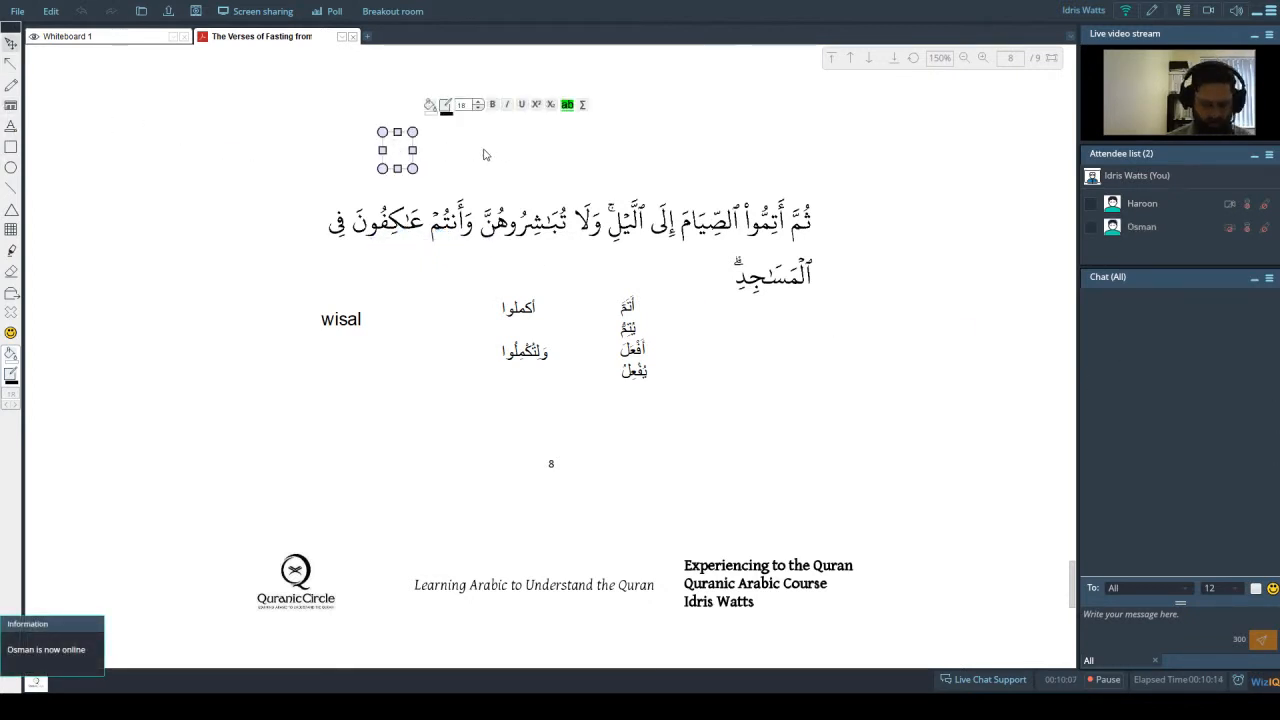
- Type عكف/يعكف and عاكف on two lines in a text box above the verse
{"action": "type", "text": "u"}
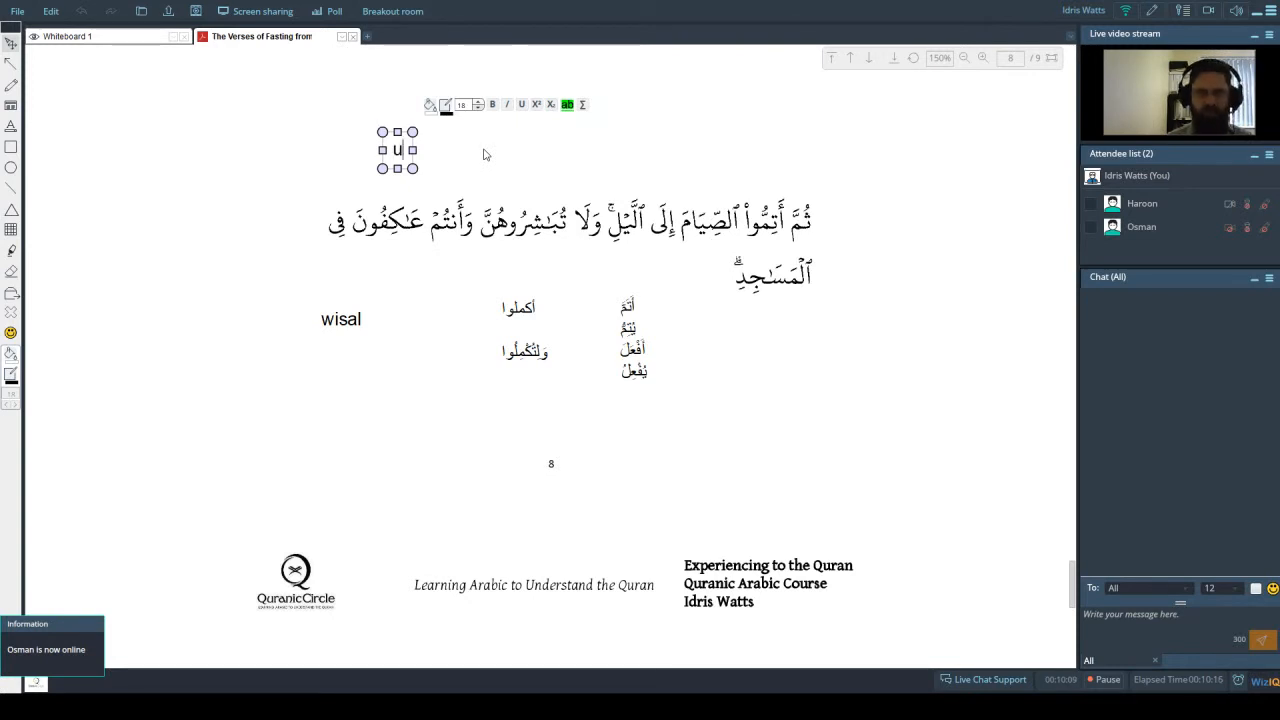
{"action": "type", "text": "عكف/يعكف"}
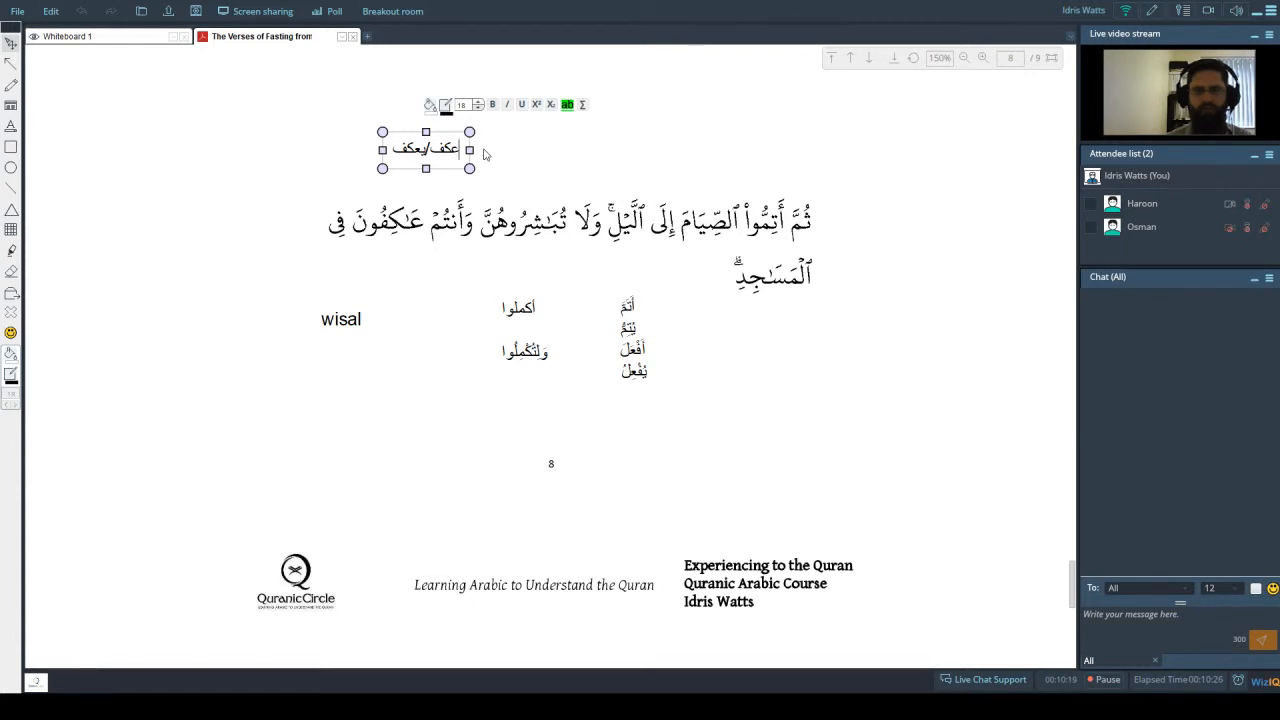
{"action": "type", "text": "عاكف"}
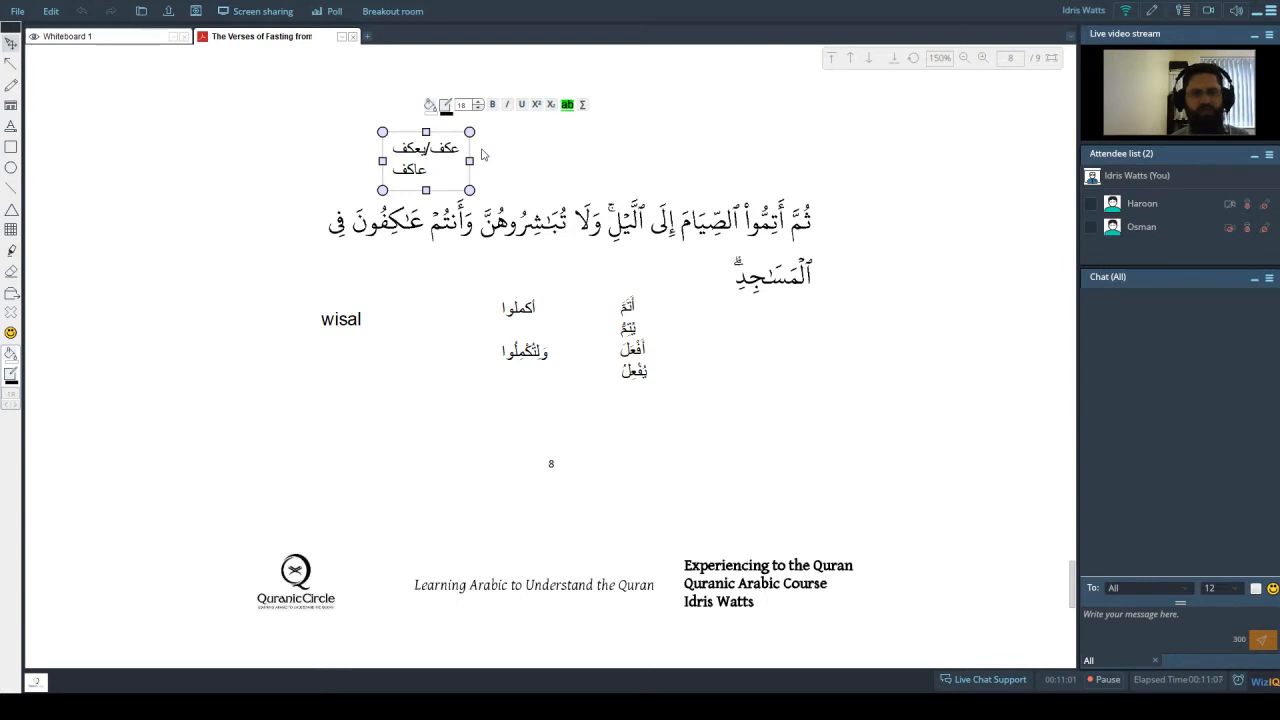
{"action": "mouse_move", "coordinate": [420, 240]}
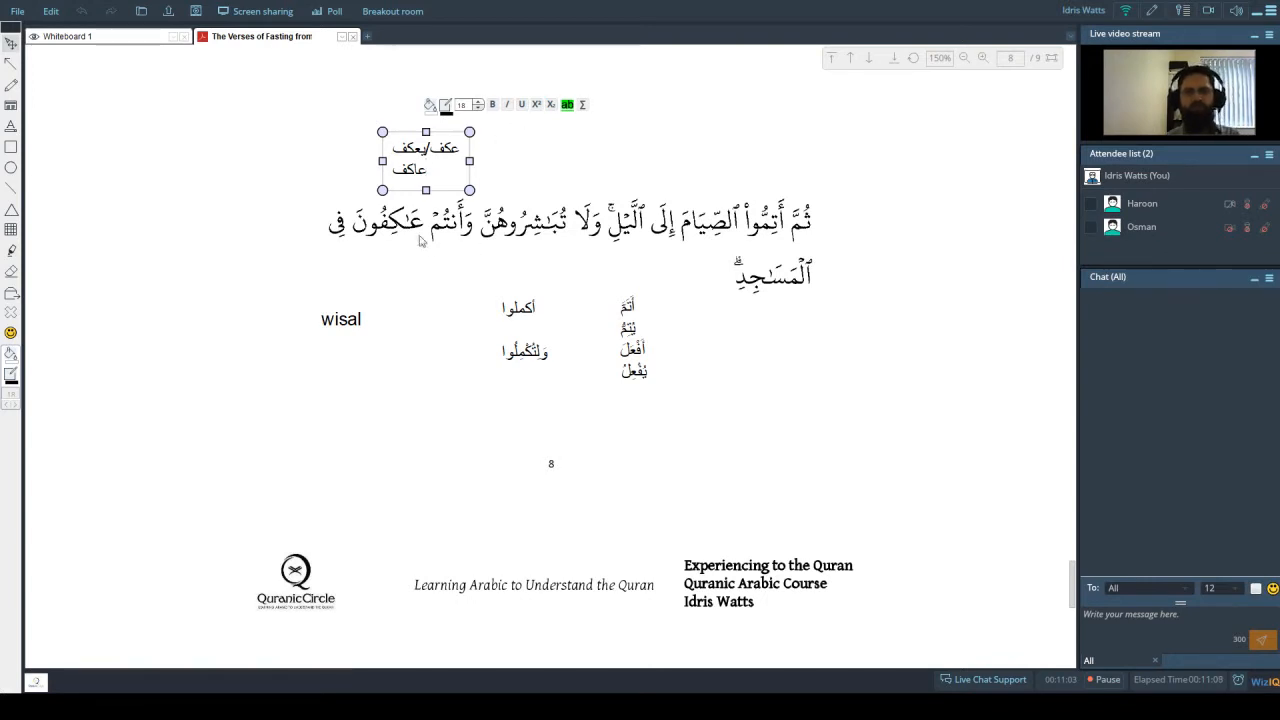
{"action": "mouse_move", "coordinate": [362, 245]}
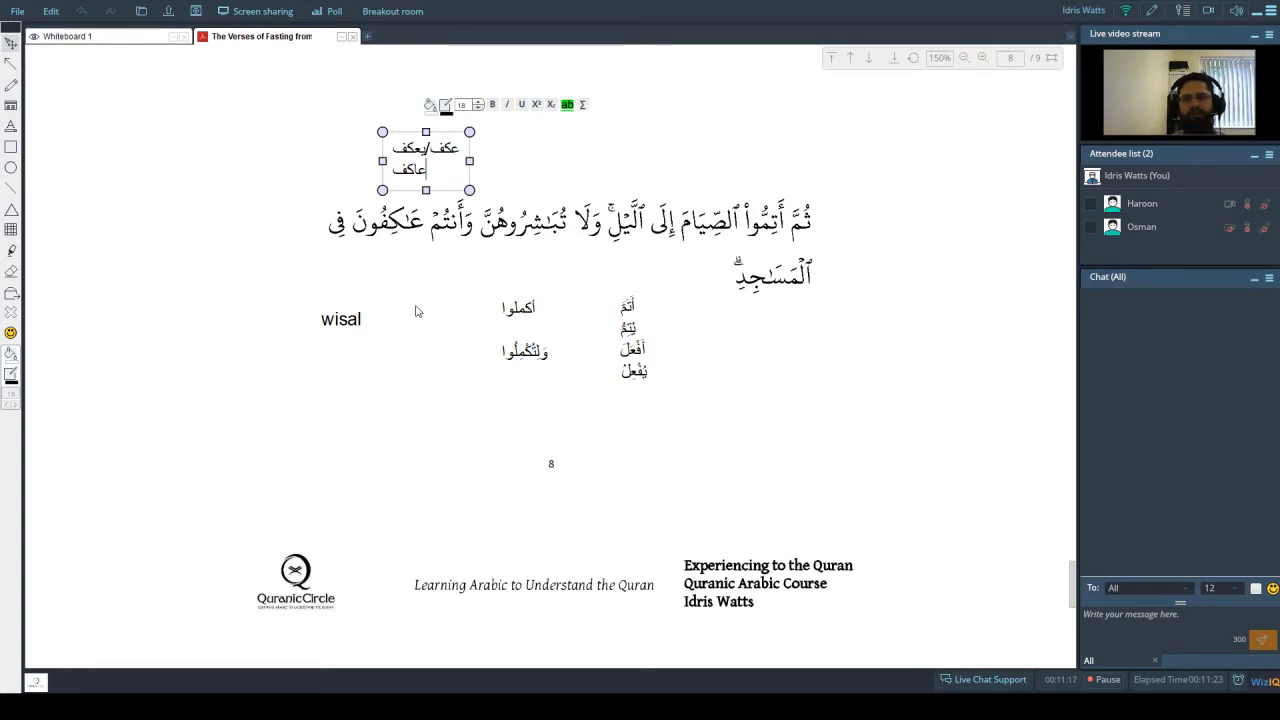
{"action": "mouse_move", "coordinate": [416, 352]}
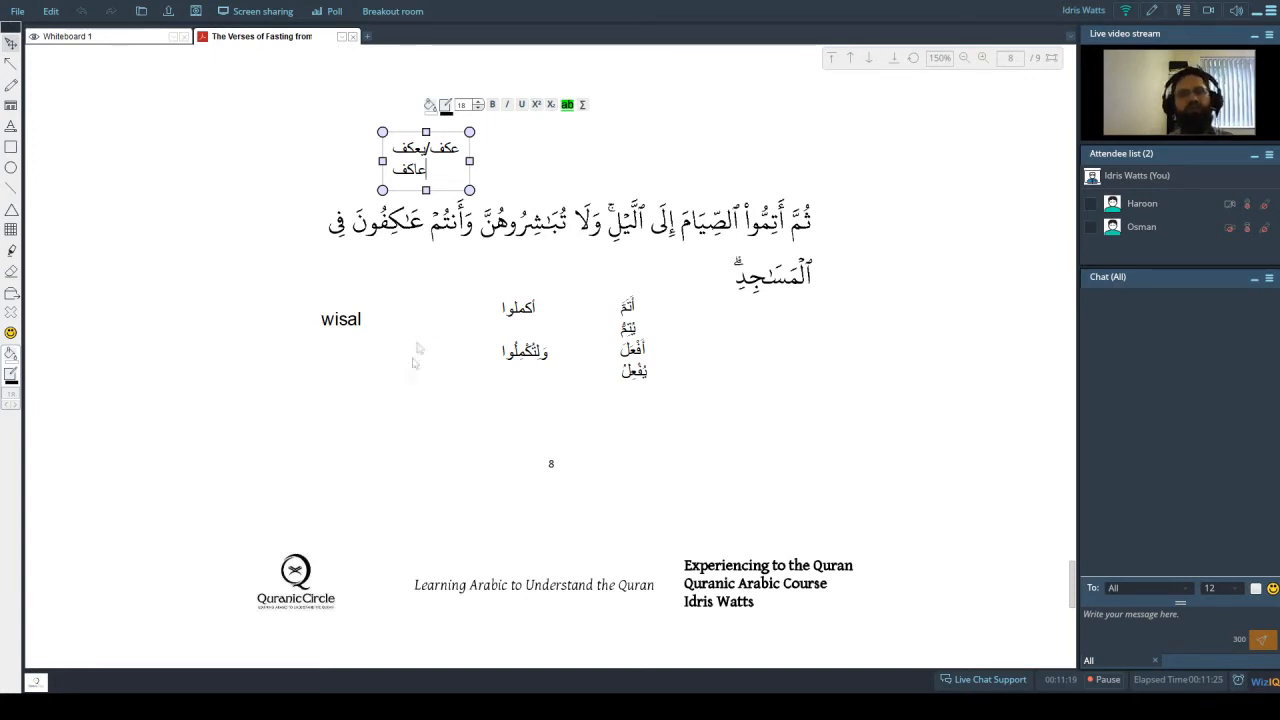
{"action": "mouse_move", "coordinate": [431, 203]}
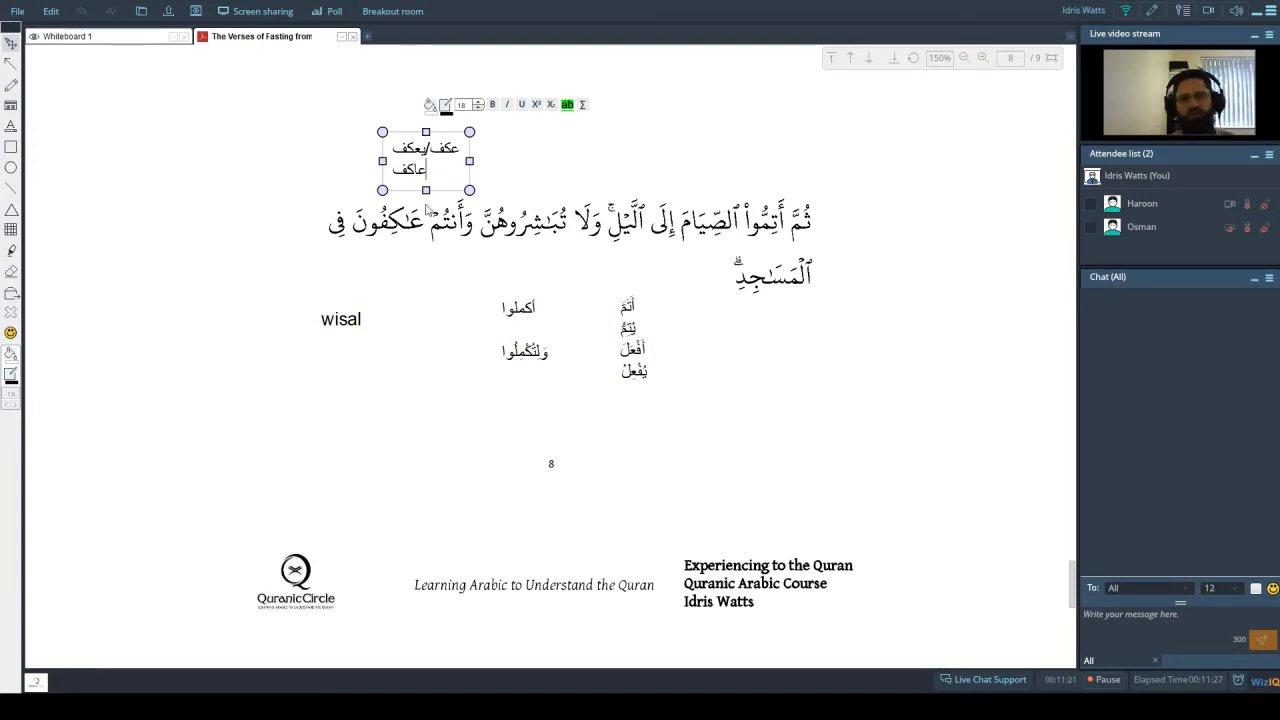
{"action": "mouse_move", "coordinate": [400, 240]}
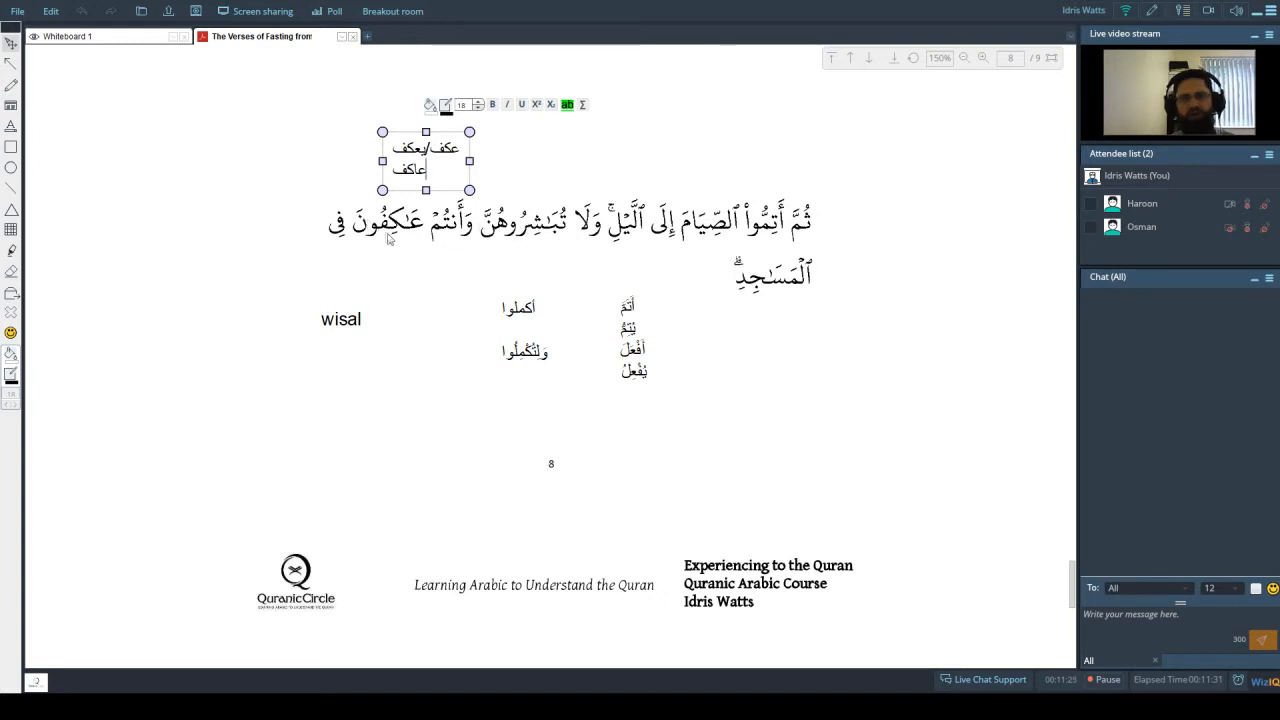
{"action": "mouse_move", "coordinate": [411, 248]}
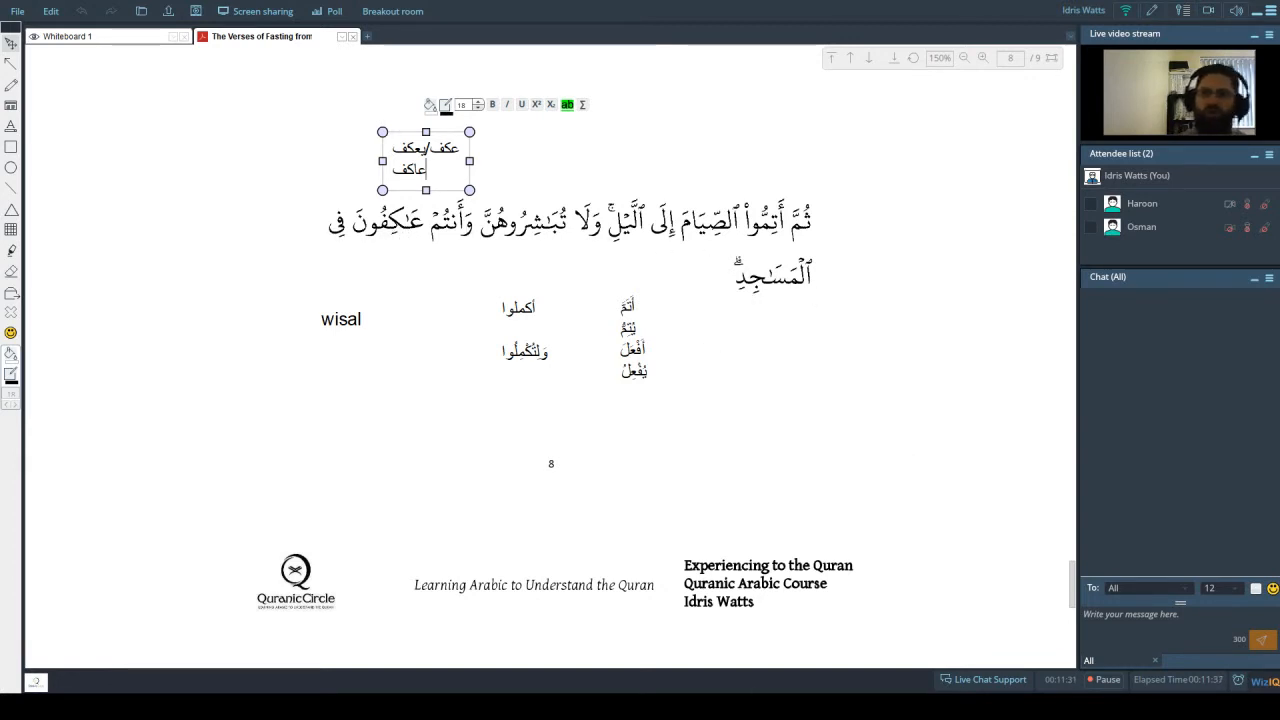
{"action": "mouse_move", "coordinate": [338, 443]}
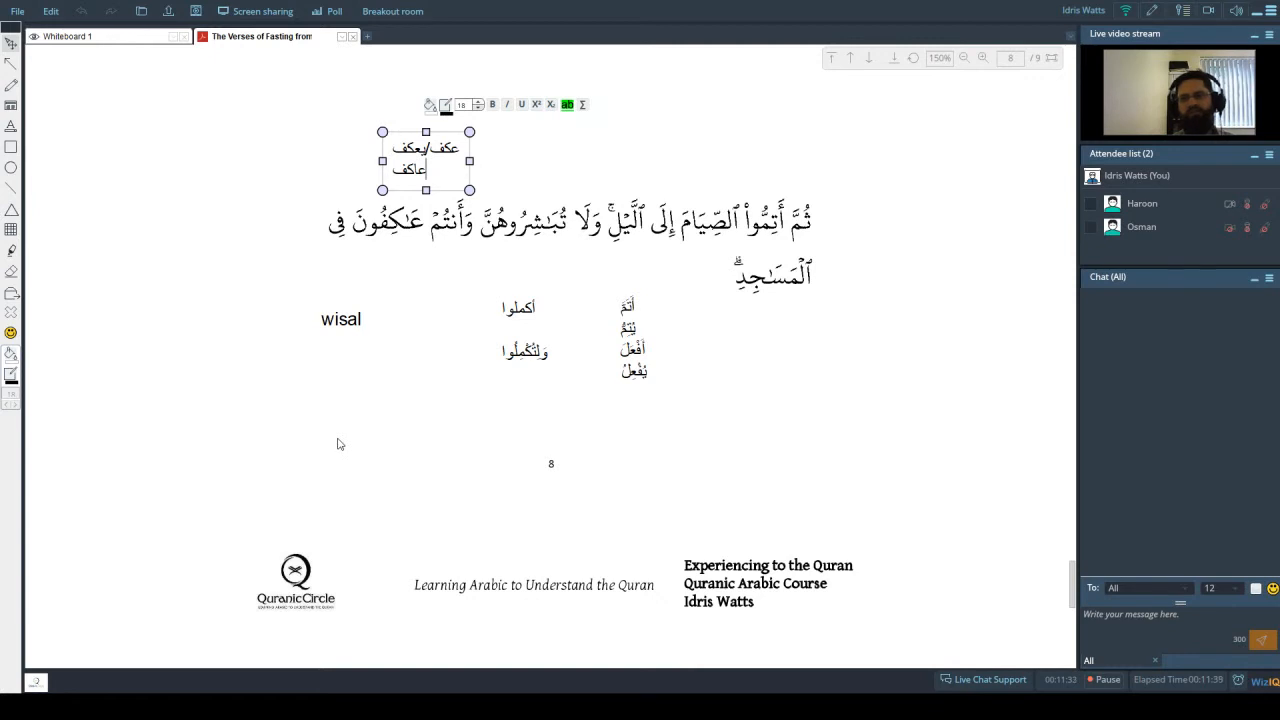
{"action": "mouse_move", "coordinate": [984, 406]}
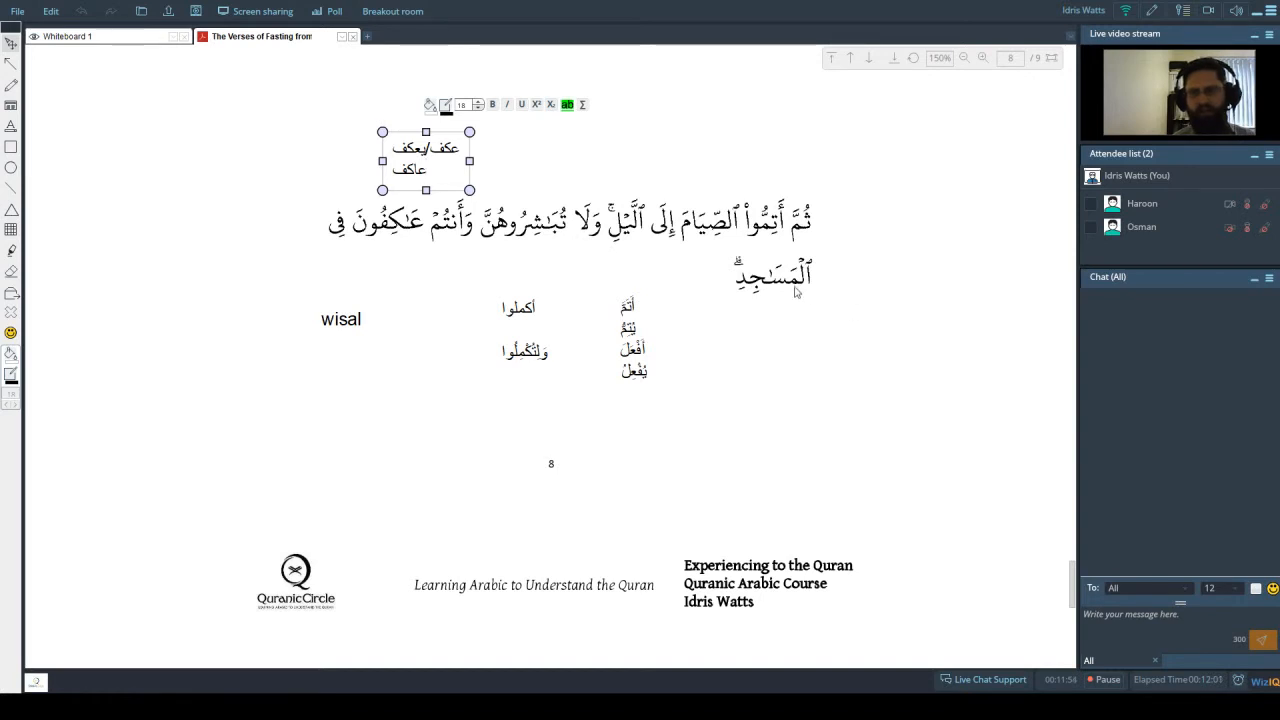
{"action": "mouse_move", "coordinate": [794, 342]}
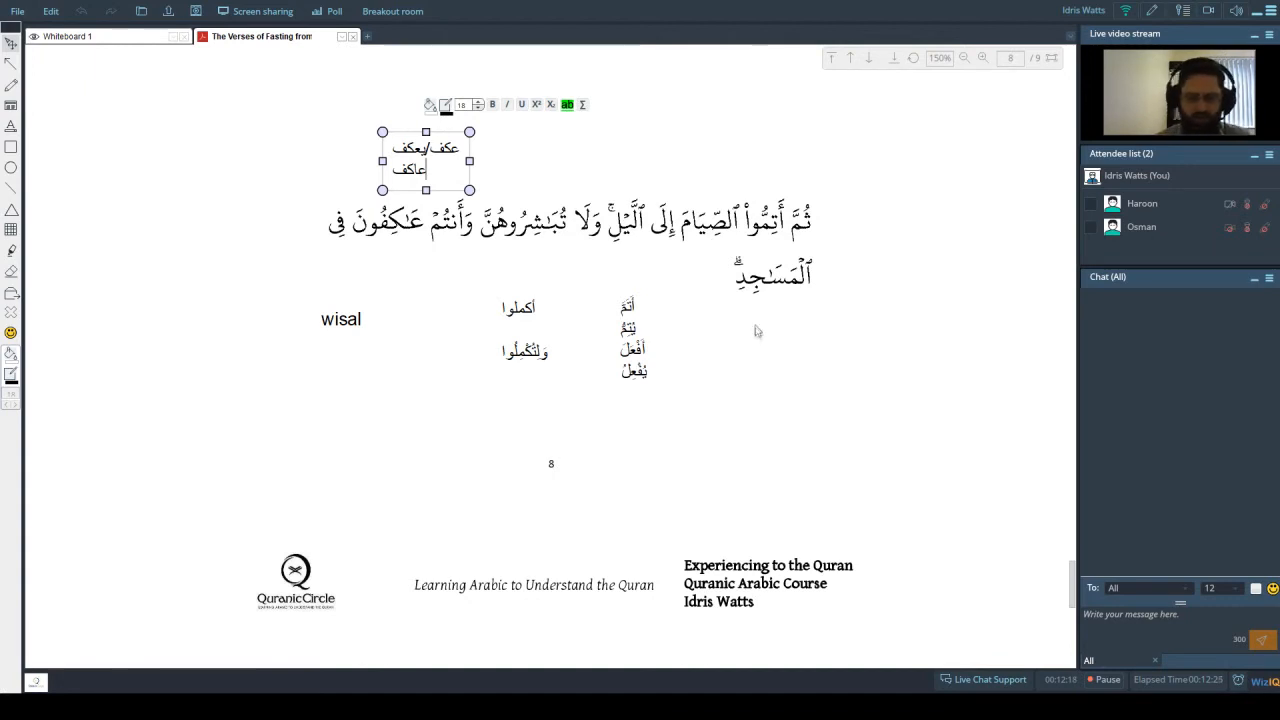
{"action": "mouse_move", "coordinate": [921, 456]}
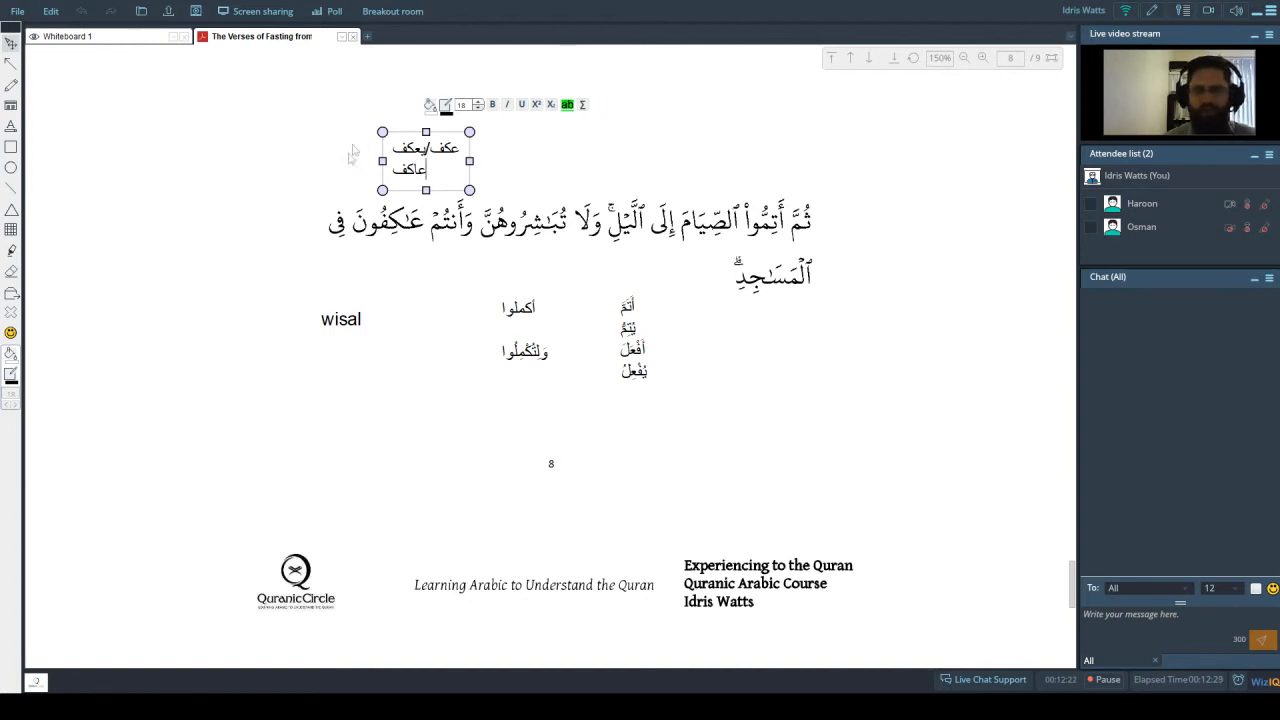
{"action": "mouse_move", "coordinate": [410, 247]}
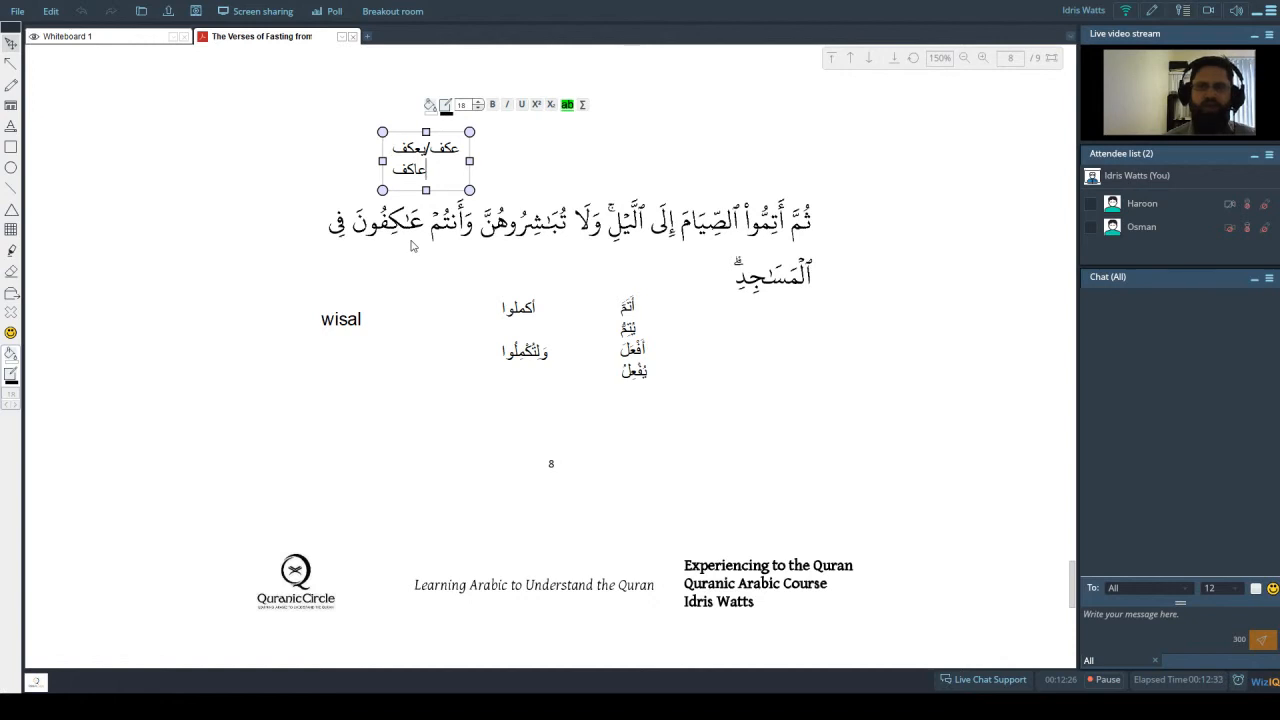
{"action": "mouse_move", "coordinate": [412, 252]}
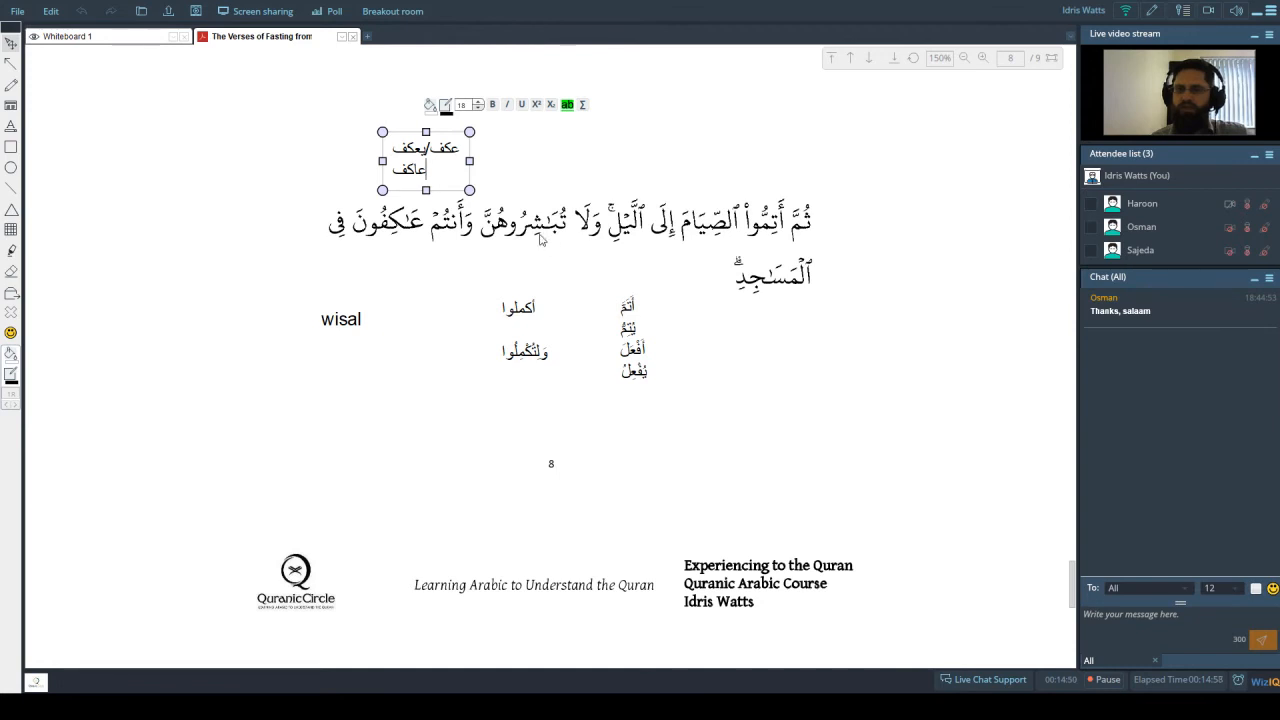
{"action": "mouse_move", "coordinate": [565, 230]}
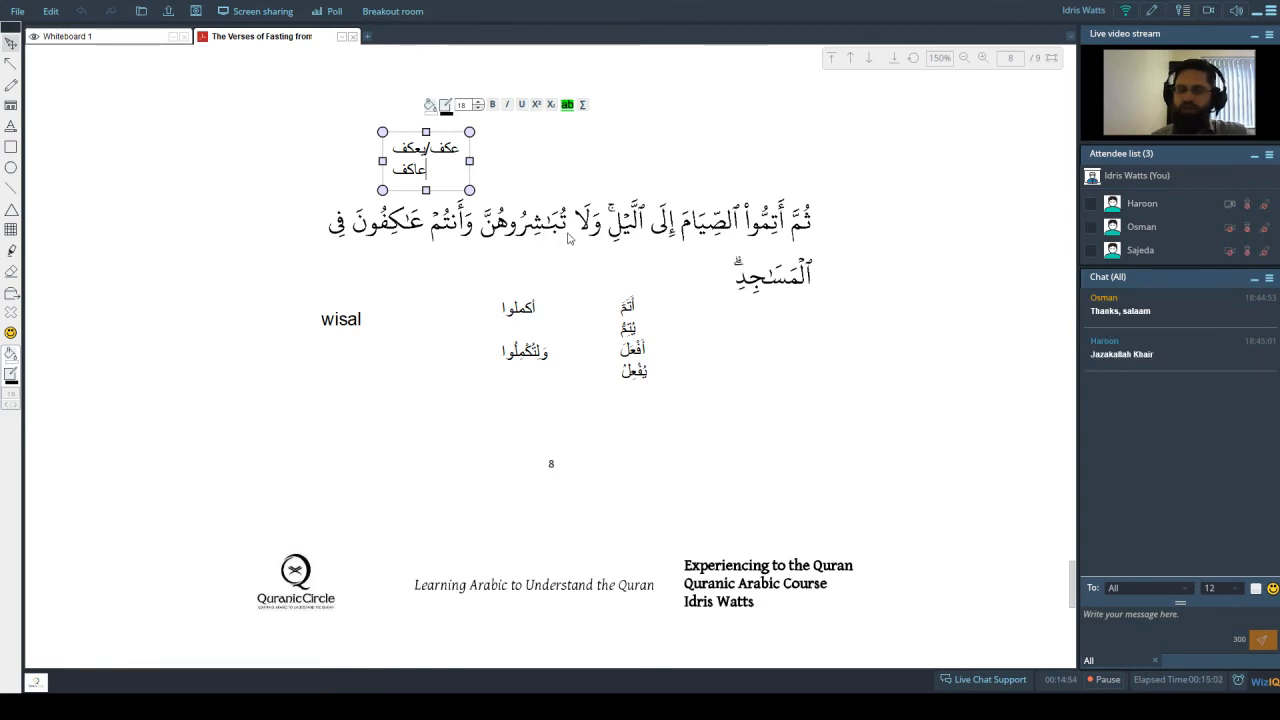
{"action": "mouse_move", "coordinate": [558, 239]}
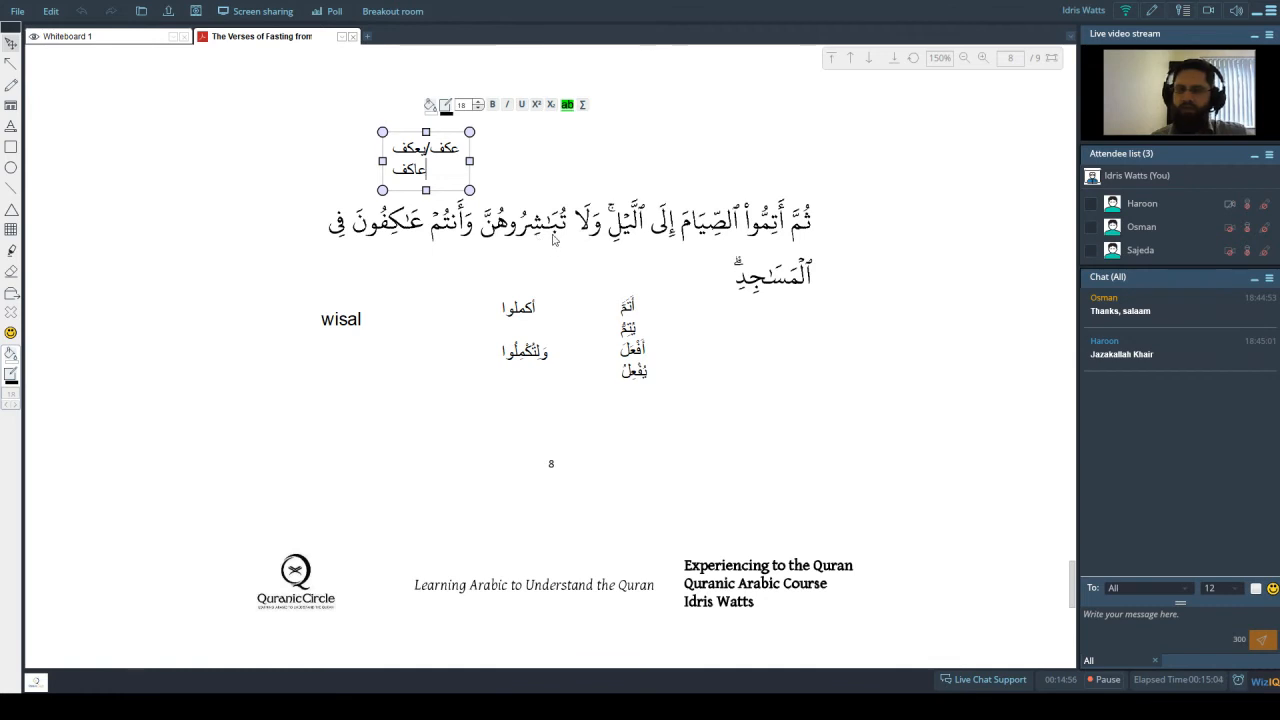
{"action": "mouse_move", "coordinate": [550, 249]}
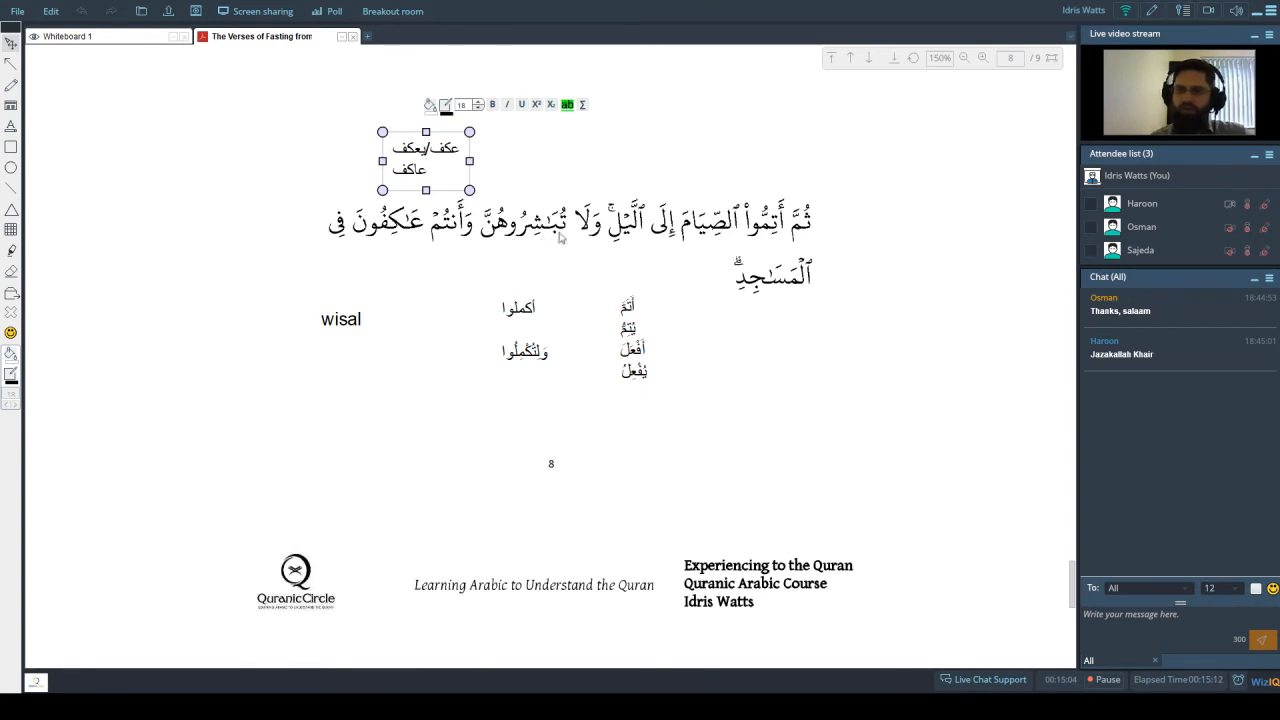
{"action": "mouse_move", "coordinate": [545, 240]}
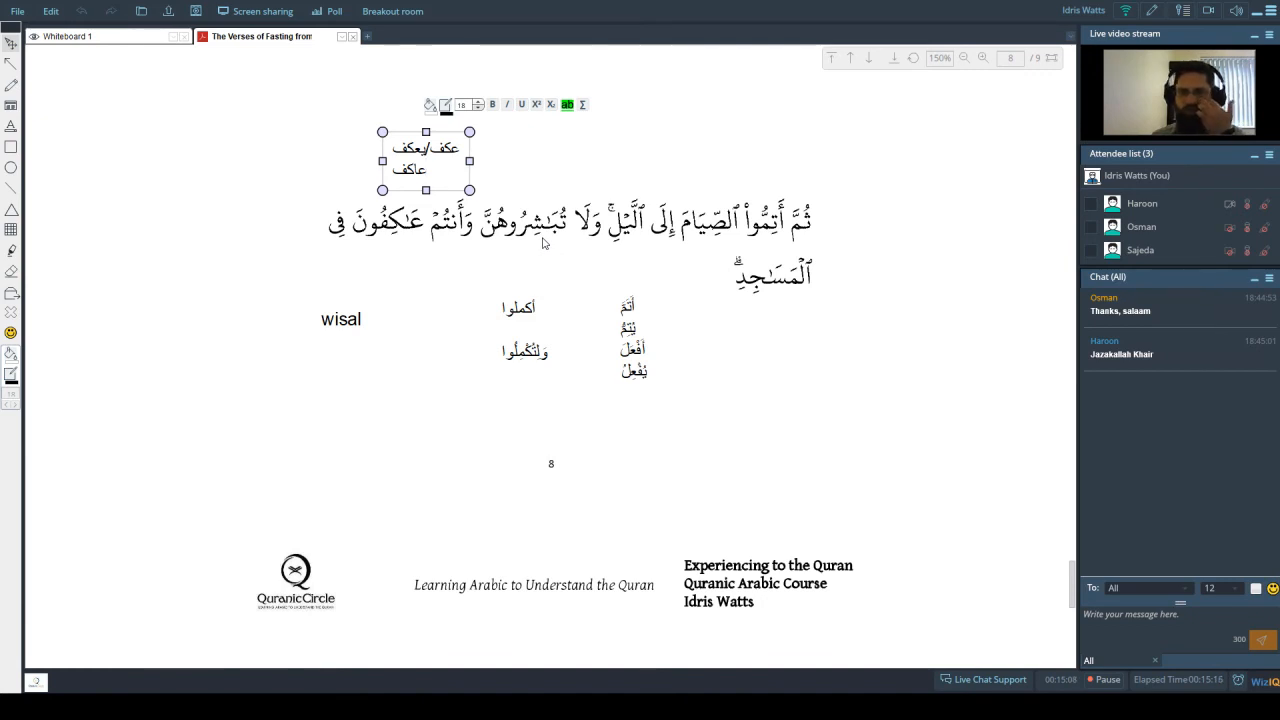
{"action": "mouse_move", "coordinate": [493, 252]}
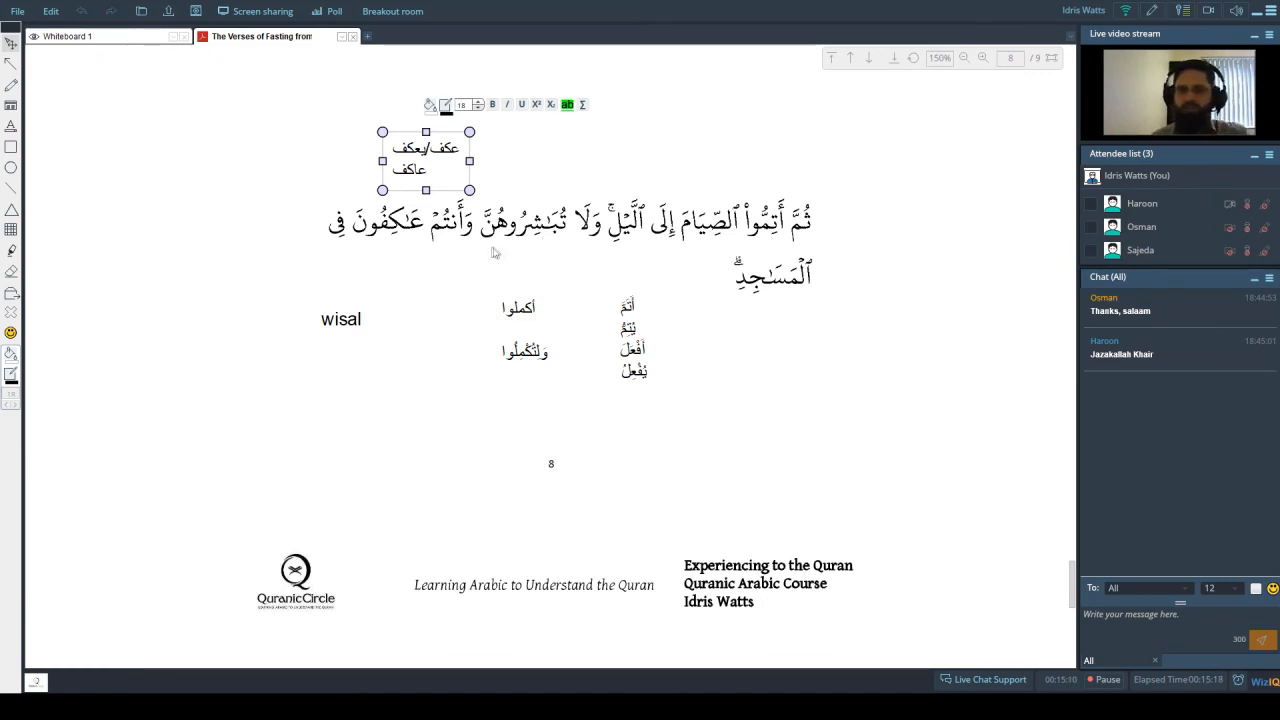
{"action": "mouse_move", "coordinate": [536, 278]}
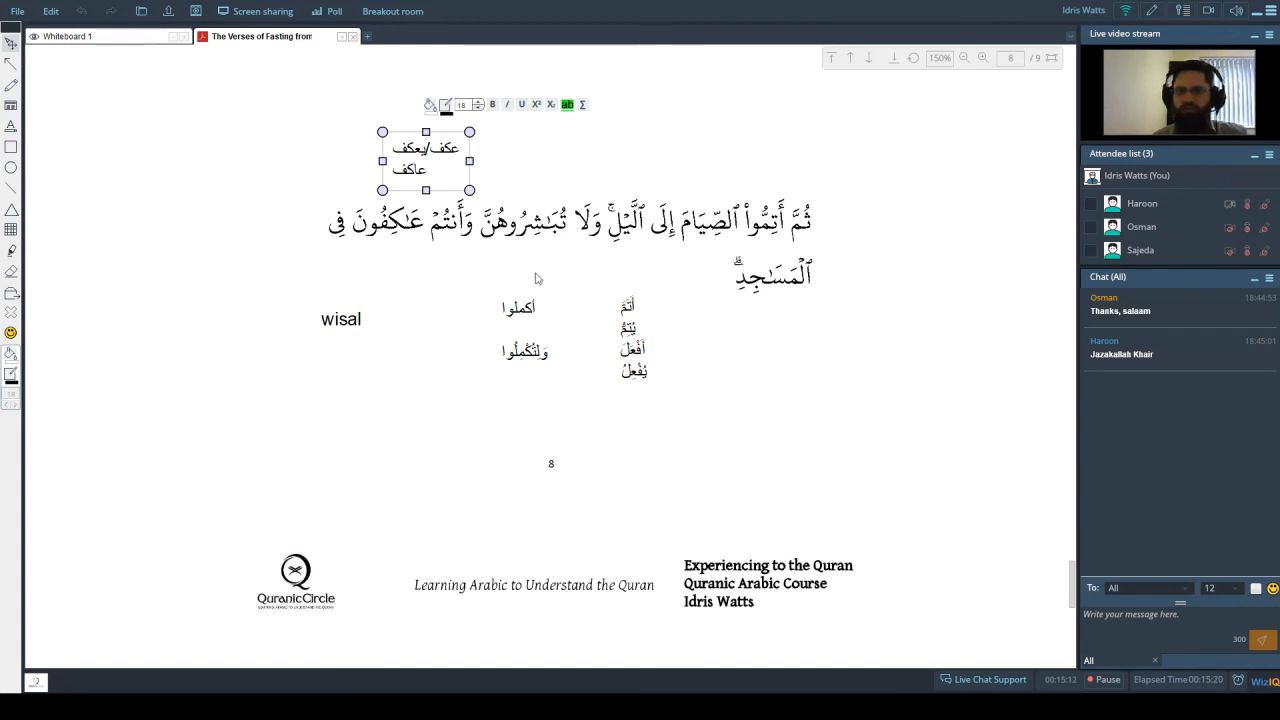
{"action": "mouse_move", "coordinate": [596, 278]}
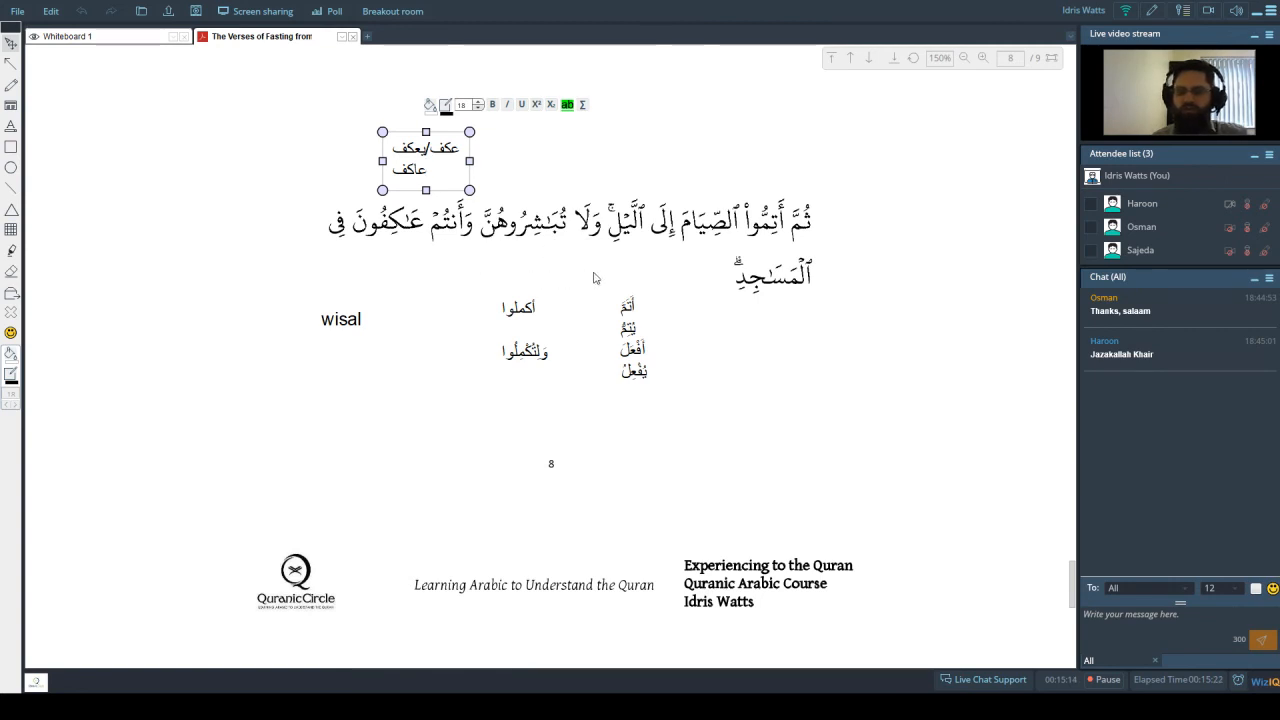
{"action": "mouse_move", "coordinate": [470, 249]}
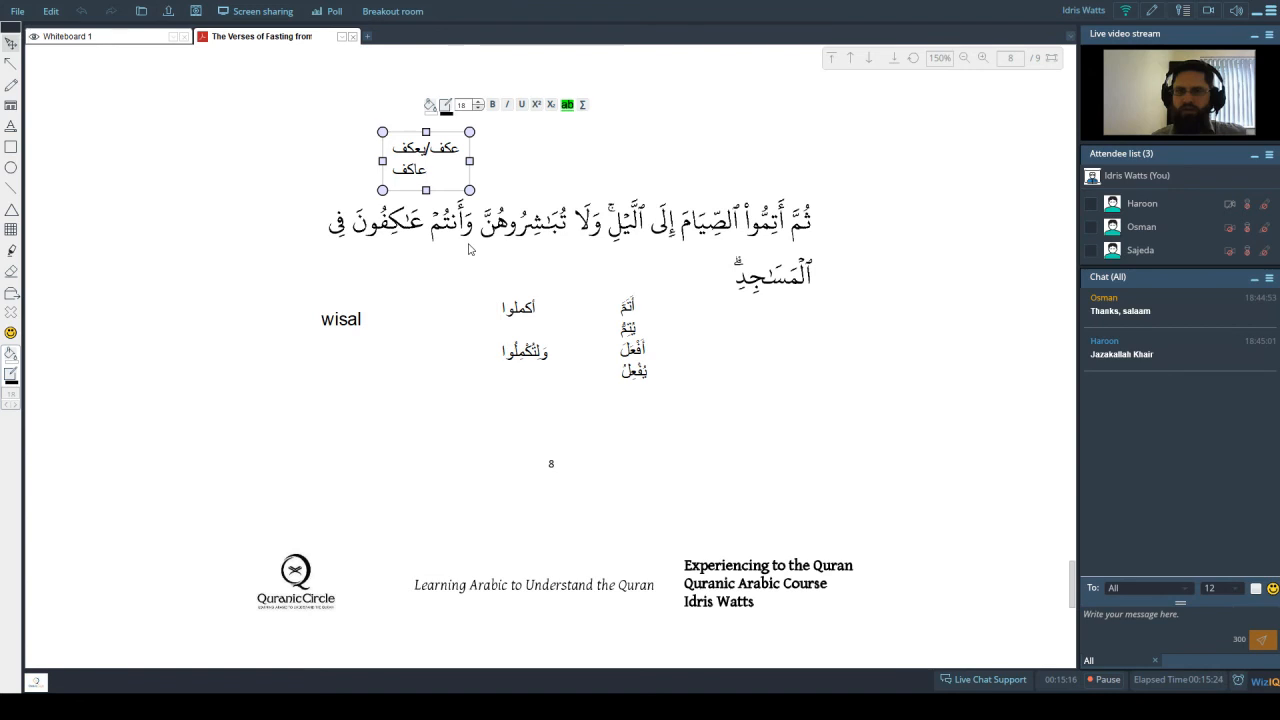
{"action": "mouse_move", "coordinate": [561, 238]}
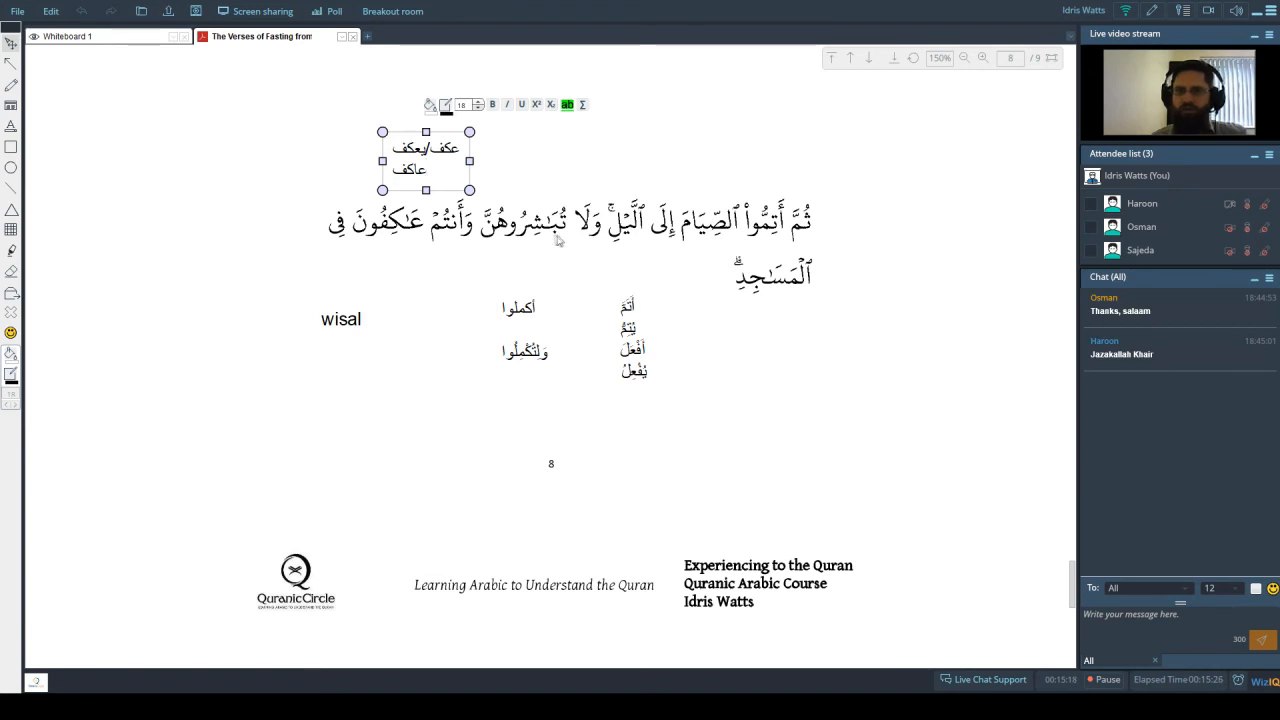
{"action": "mouse_move", "coordinate": [512, 267]}
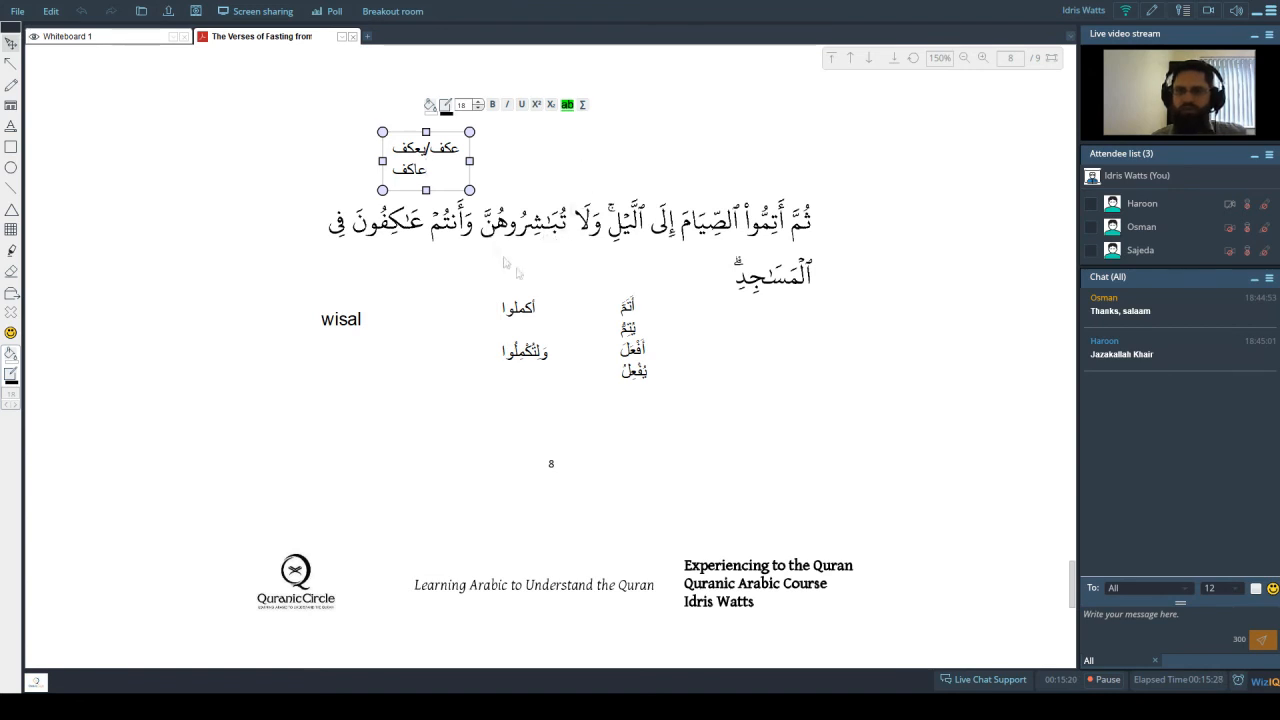
{"action": "mouse_move", "coordinate": [543, 237]}
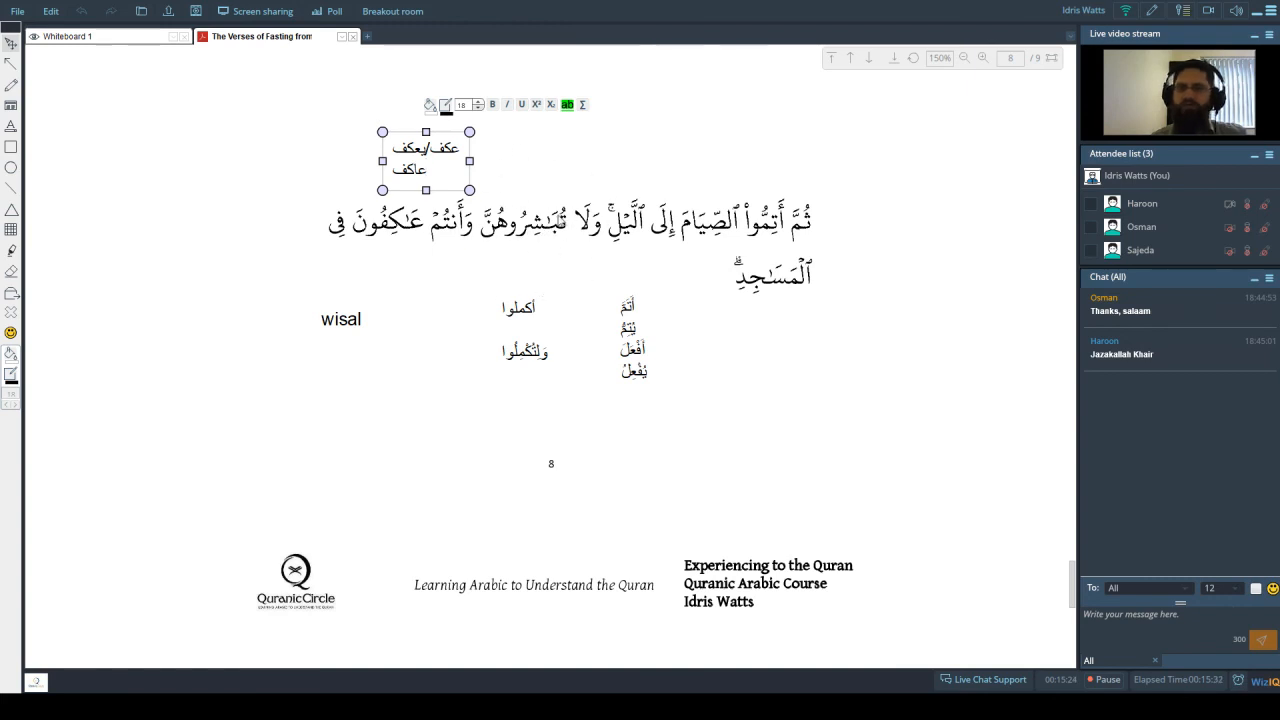
{"action": "mouse_move", "coordinate": [654, 138]}
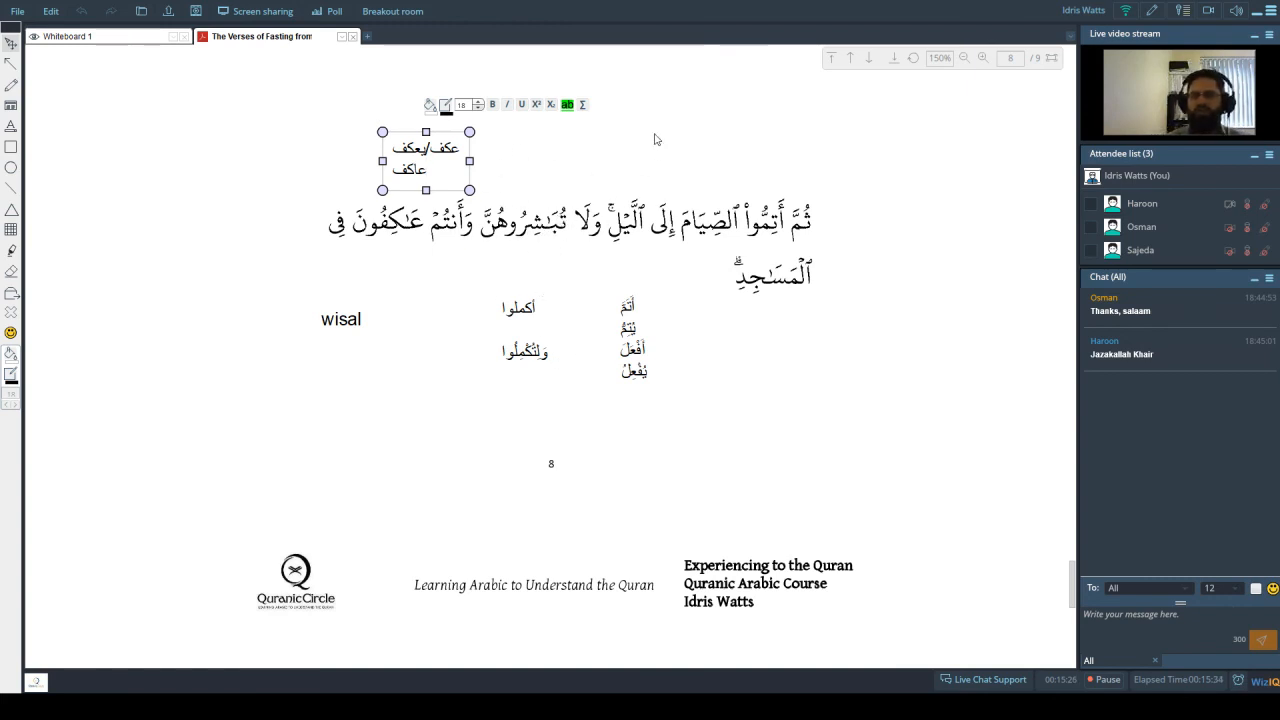